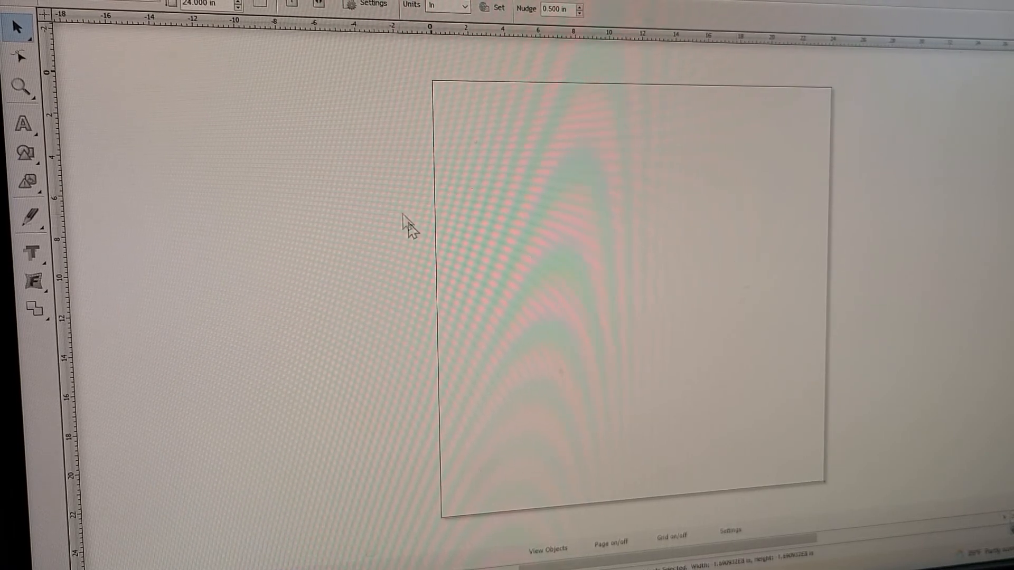
pyautogui.moveTo(374, 204)
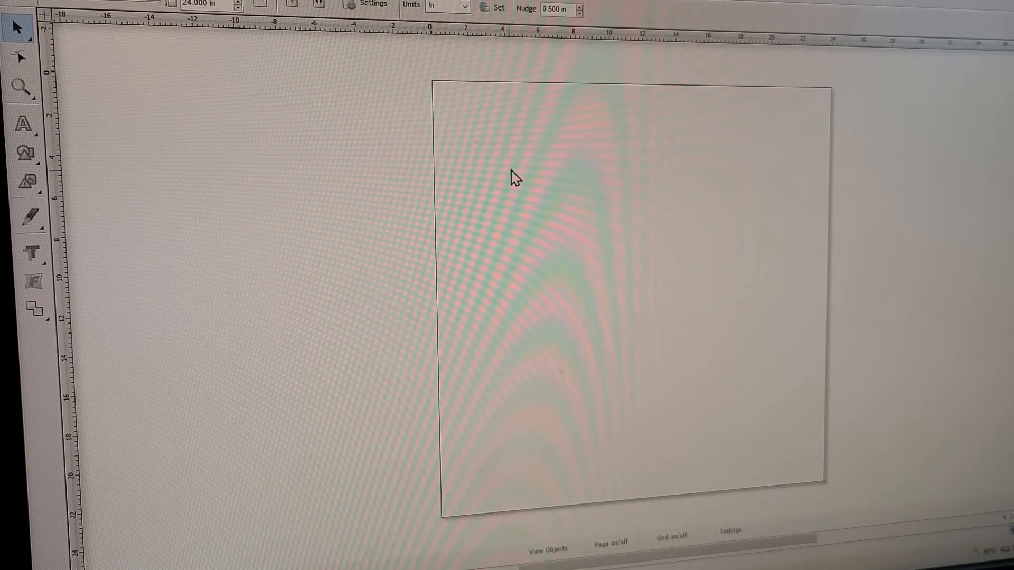
pyautogui.moveTo(277, 148)
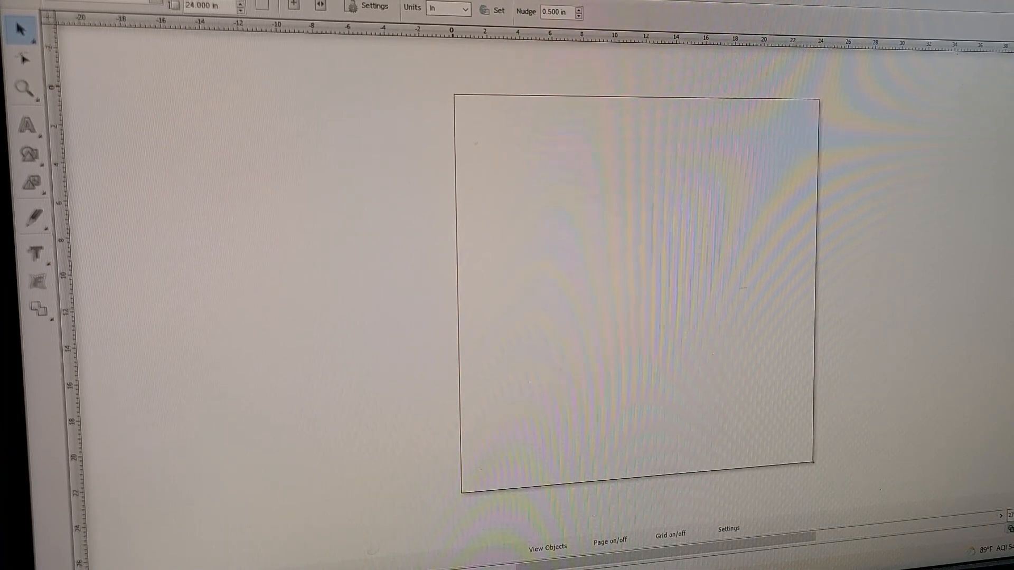
pyautogui.moveTo(731, 220)
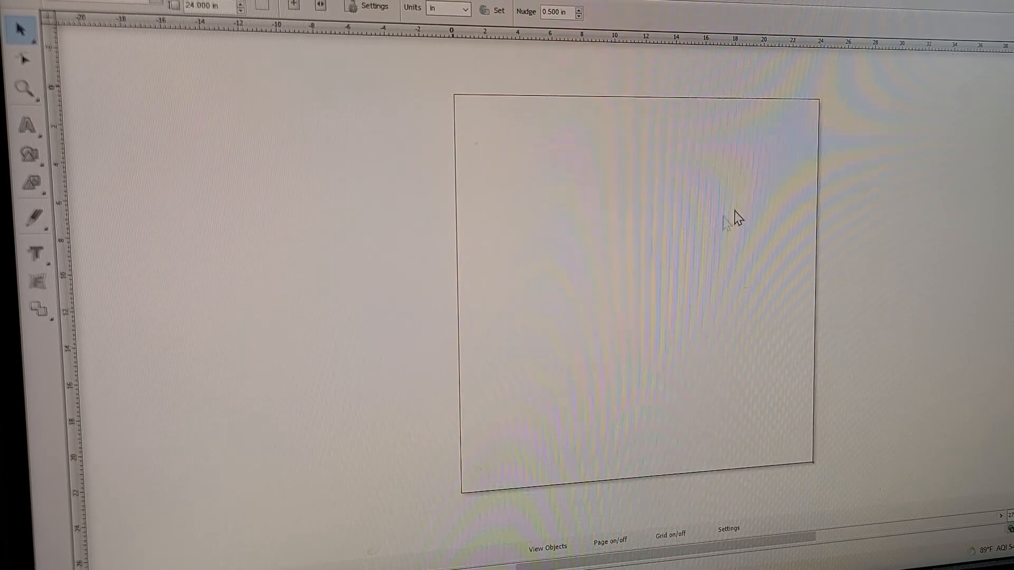
pyautogui.moveTo(715, 262)
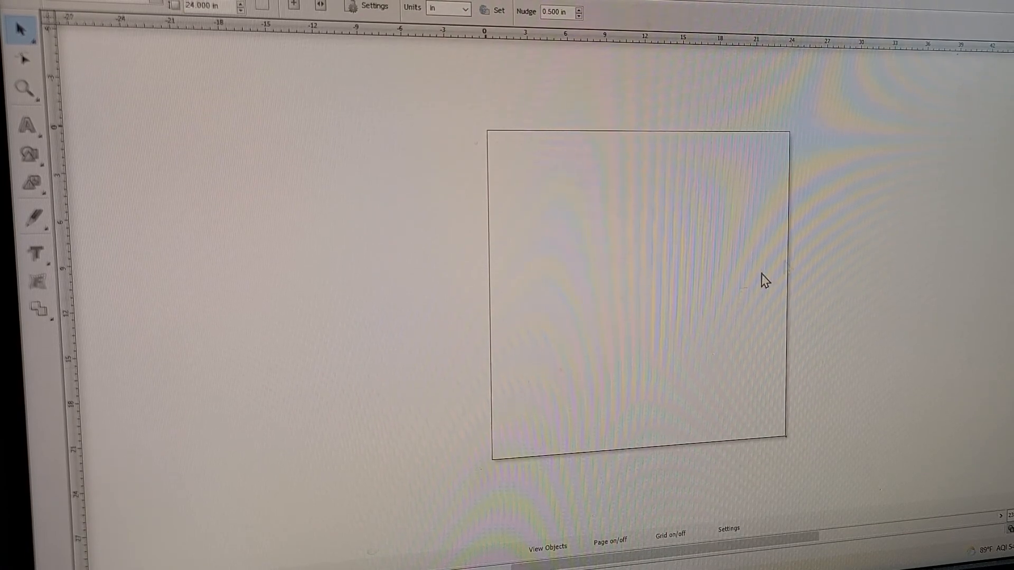
pyautogui.moveTo(741, 244)
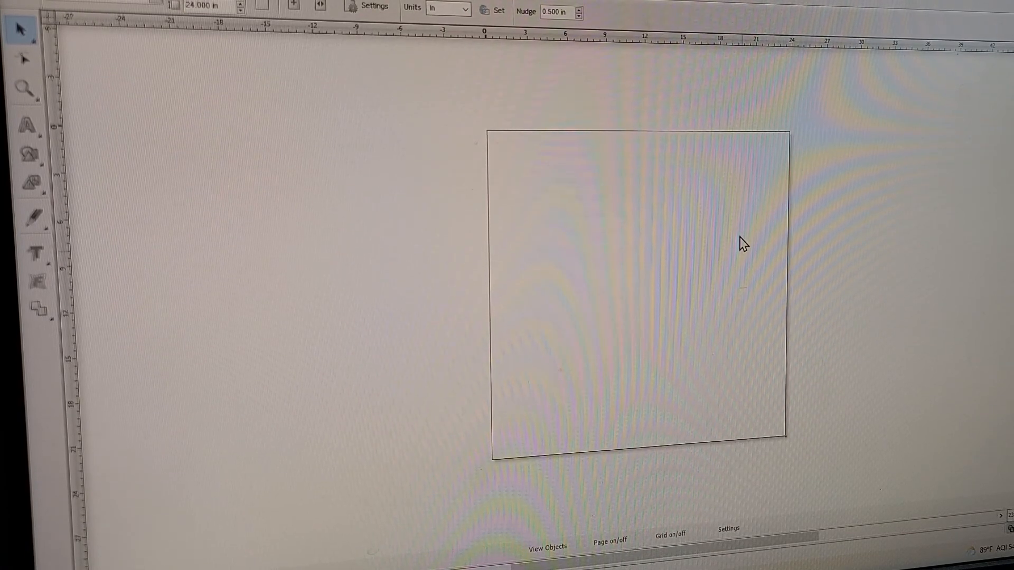
pyautogui.moveTo(767, 328)
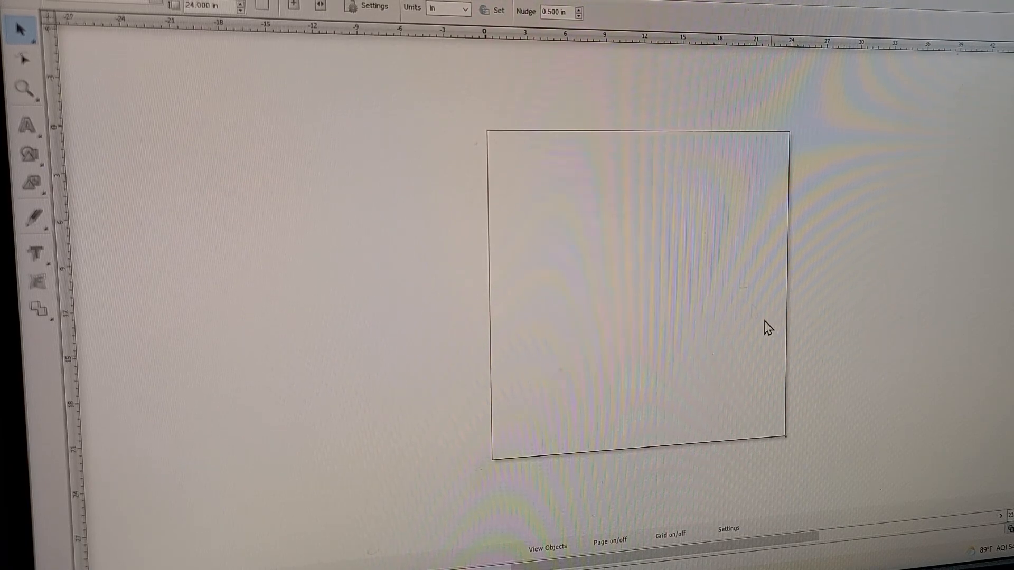
pyautogui.moveTo(707, 330)
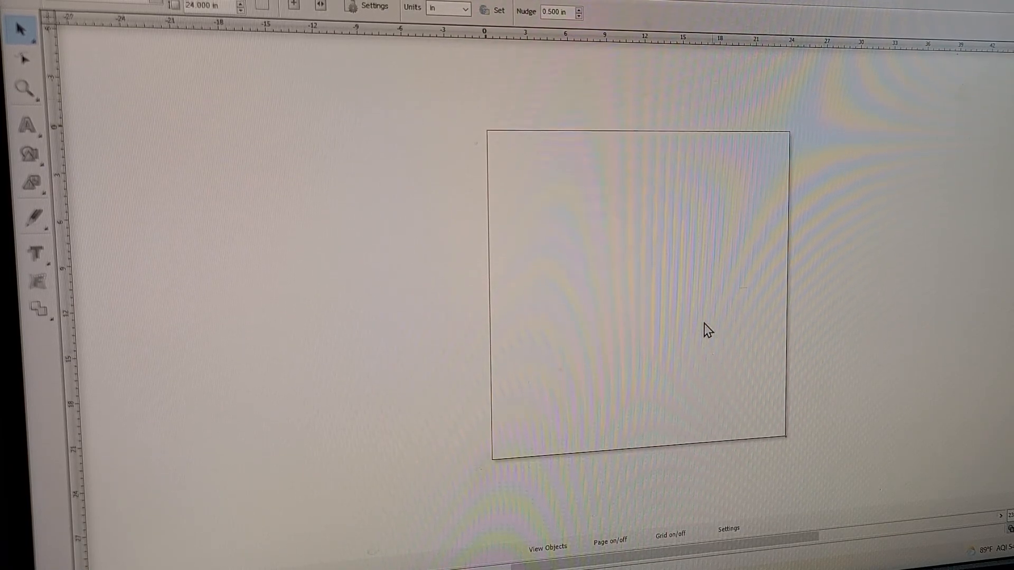
pyautogui.moveTo(642, 506)
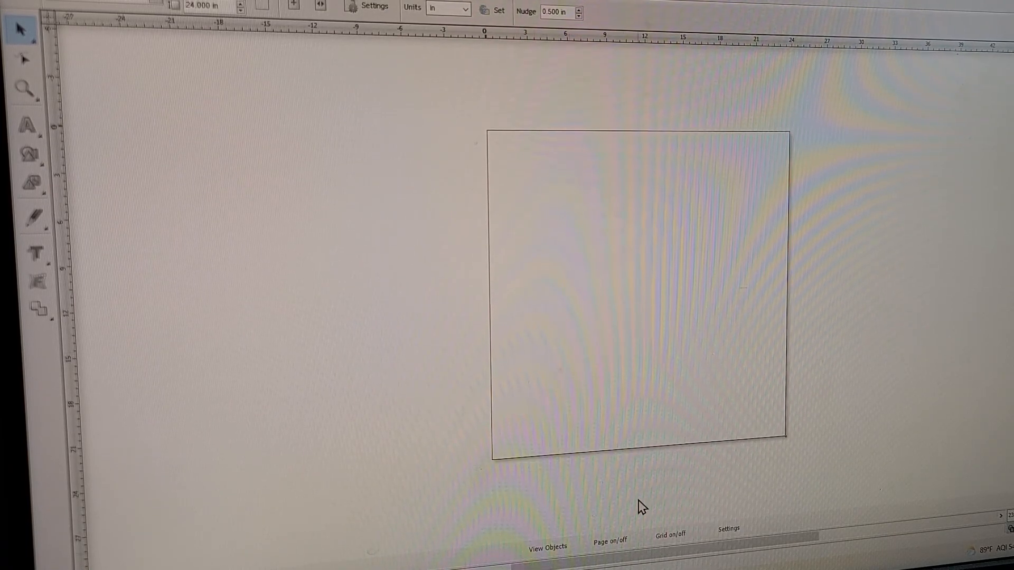
# Open the saved AOT flag design so the seven flag decals appear on the page.
pyautogui.click(52, 6)
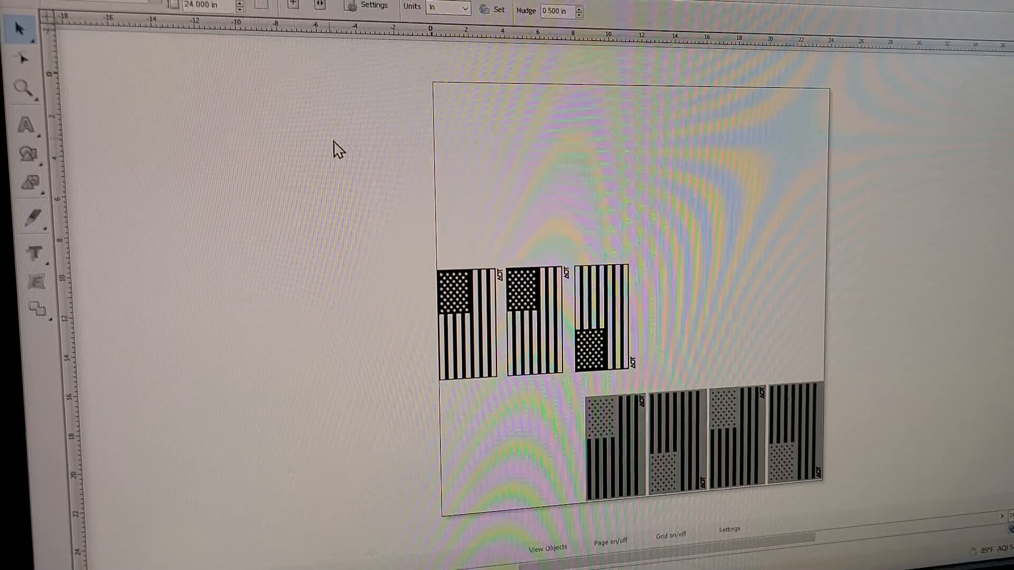
pyautogui.moveTo(844, 174)
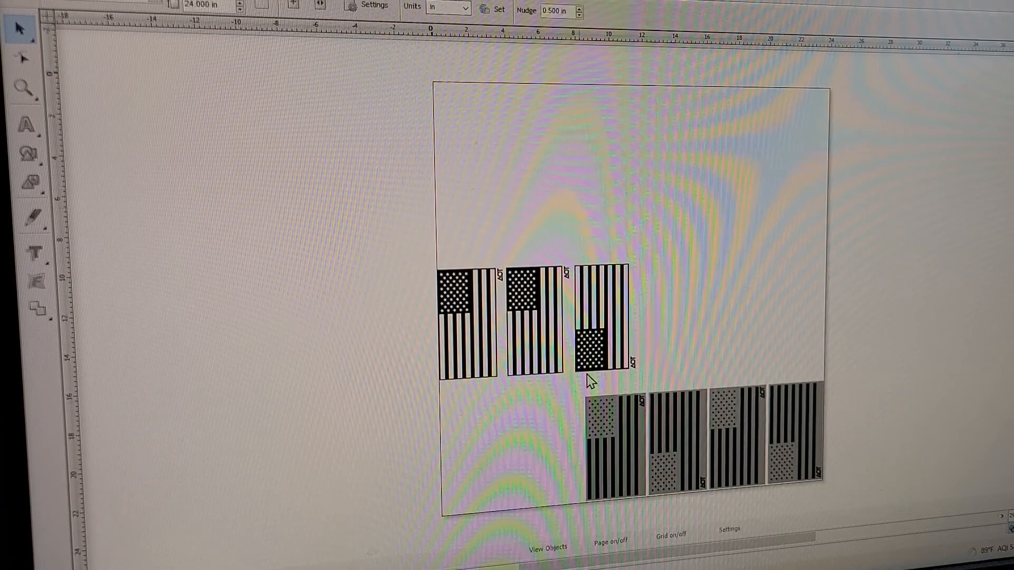
pyautogui.moveTo(993, 401)
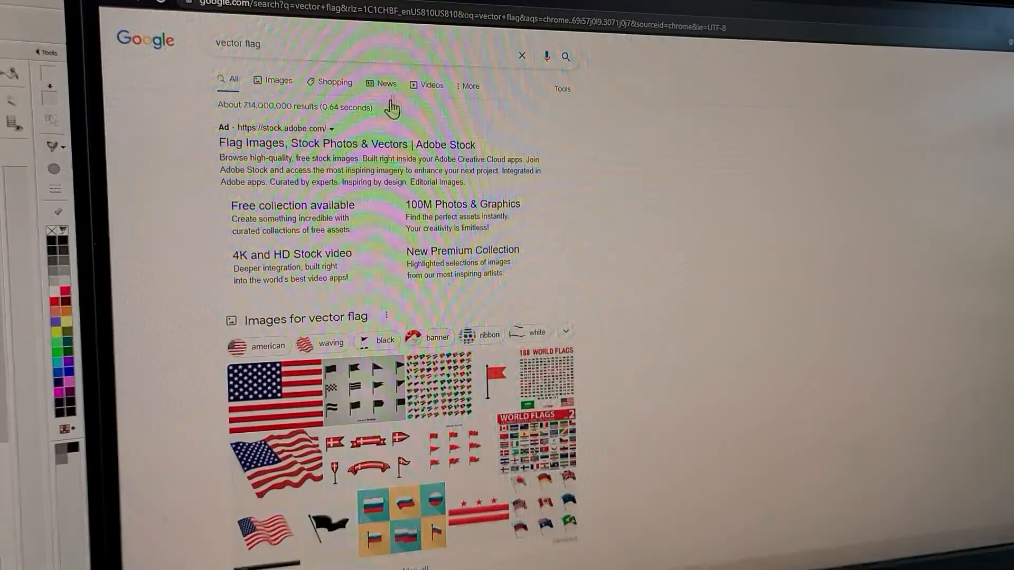
# Browse the Google Images results for 'vector flag' down to the Freepik American flag.
pyautogui.click(278, 80)
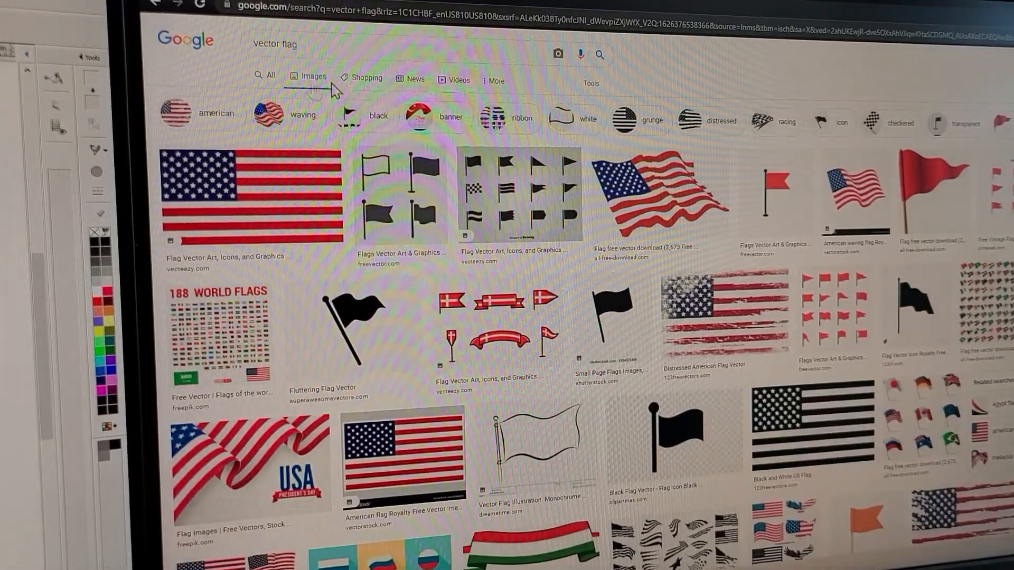
pyautogui.moveTo(258, 189)
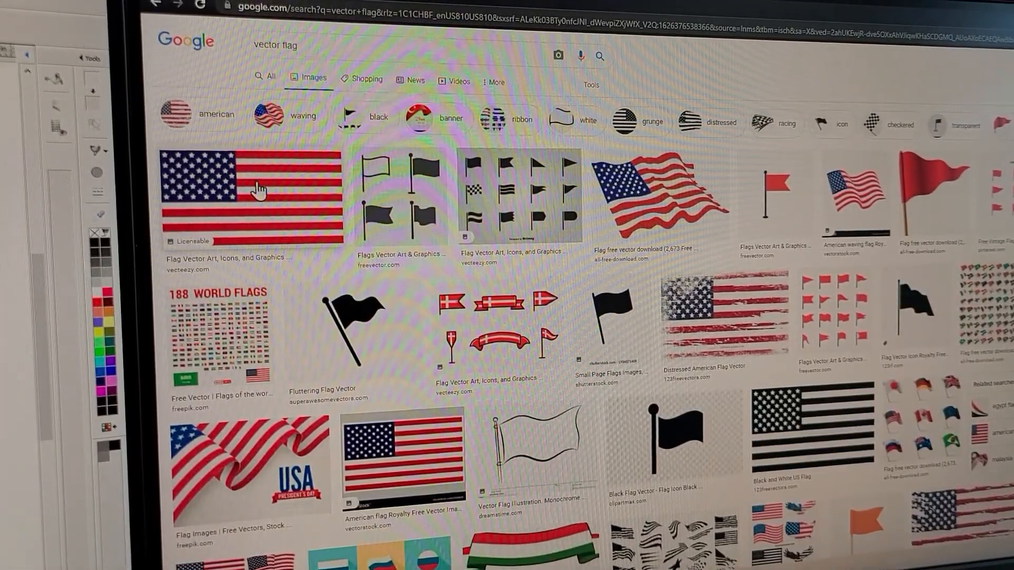
pyautogui.scroll(-3)
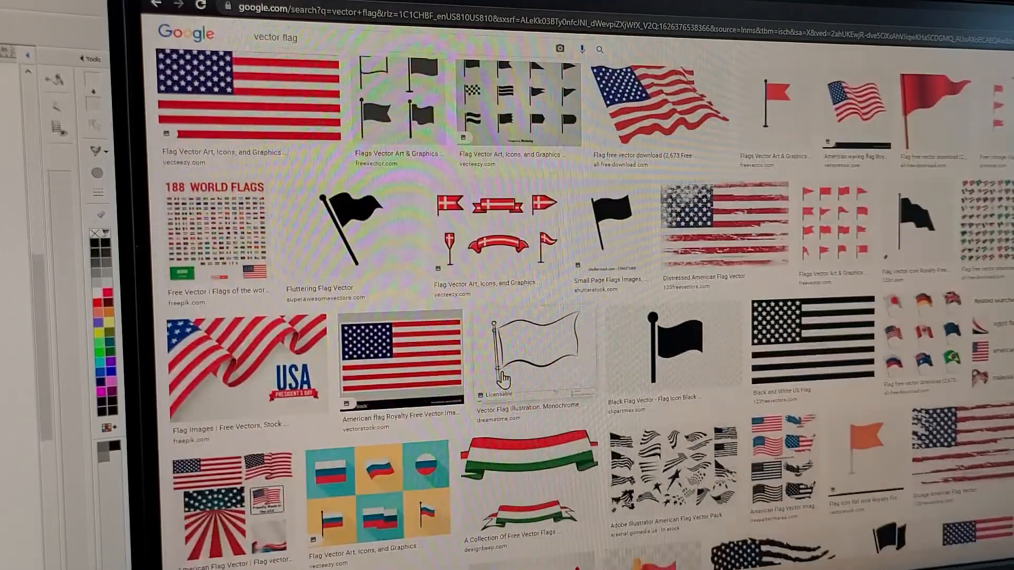
pyautogui.scroll(-3)
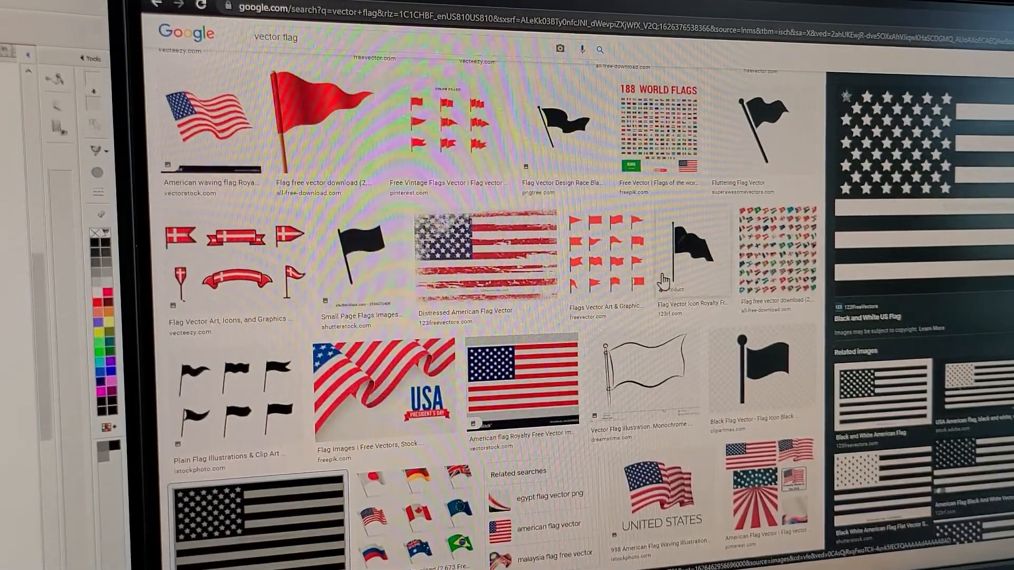
pyautogui.scroll(-3)
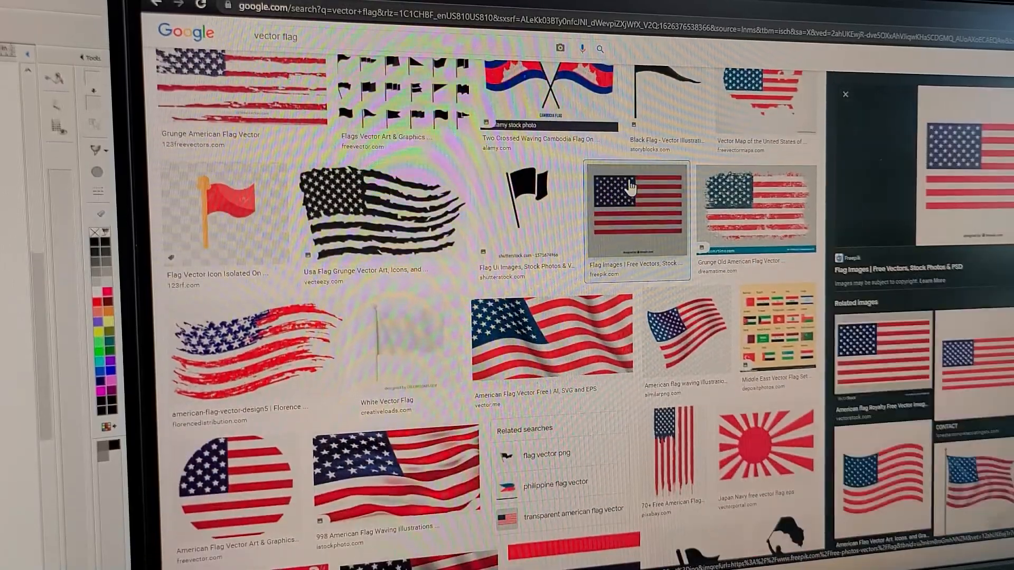
pyautogui.scroll(-3)
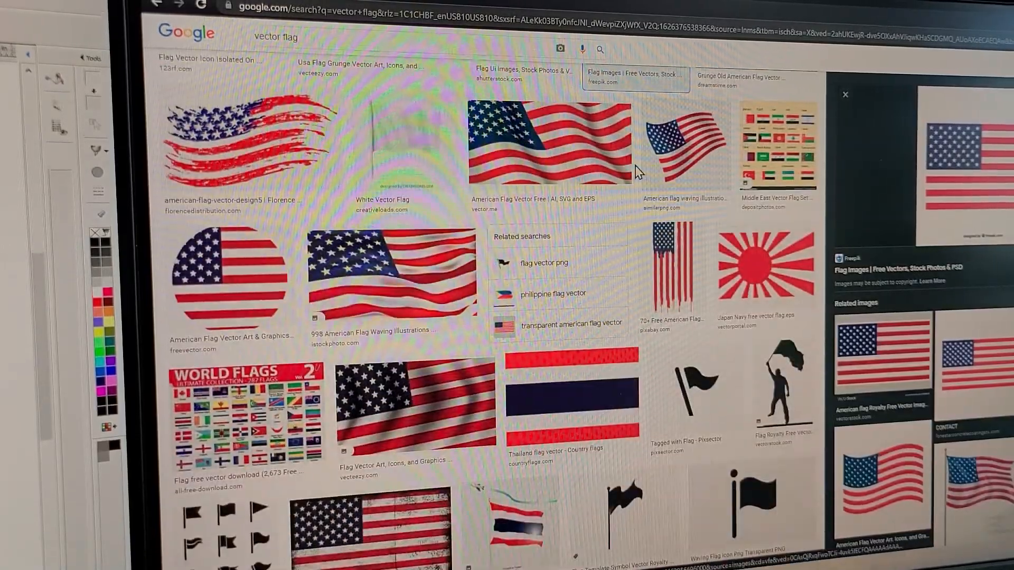
pyautogui.scroll(-3)
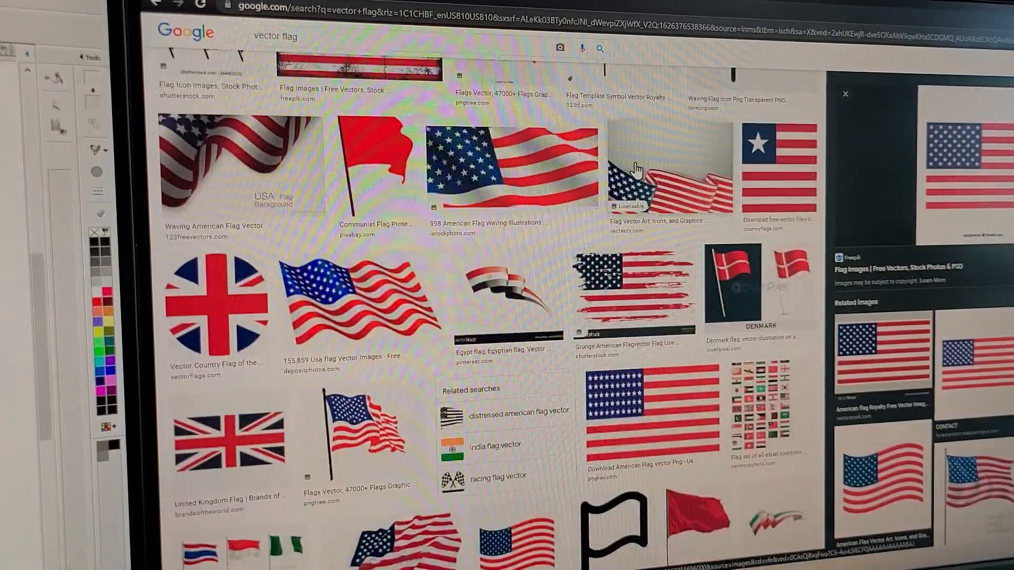
pyautogui.scroll(-3)
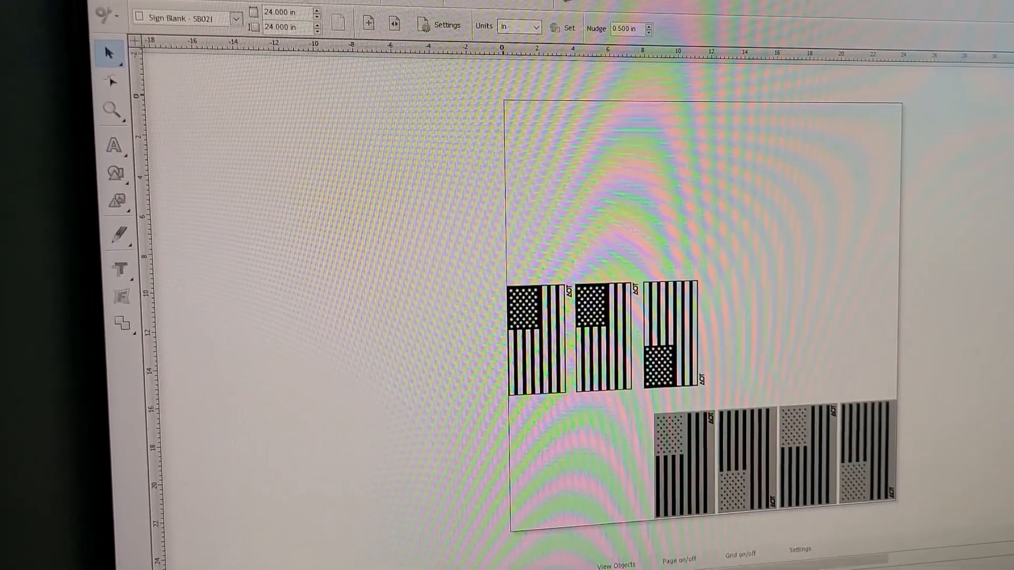
# Add the Freepik American flag image onto the VinylMaster sheet.
pyautogui.click(107, 13)
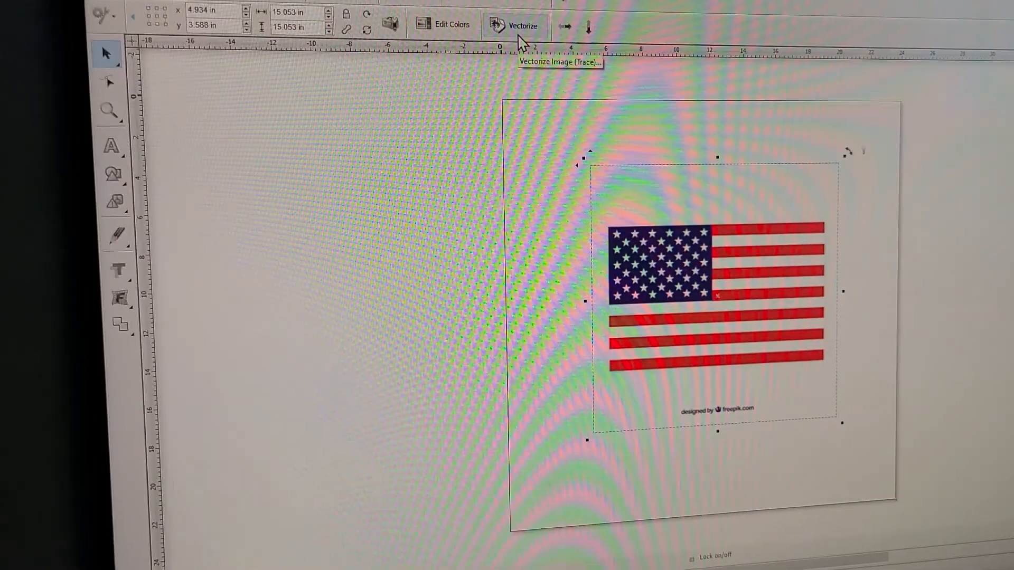
# Vectorize the flag image with 3 colours, trace it and accept the vector result.
pyautogui.click(517, 24)
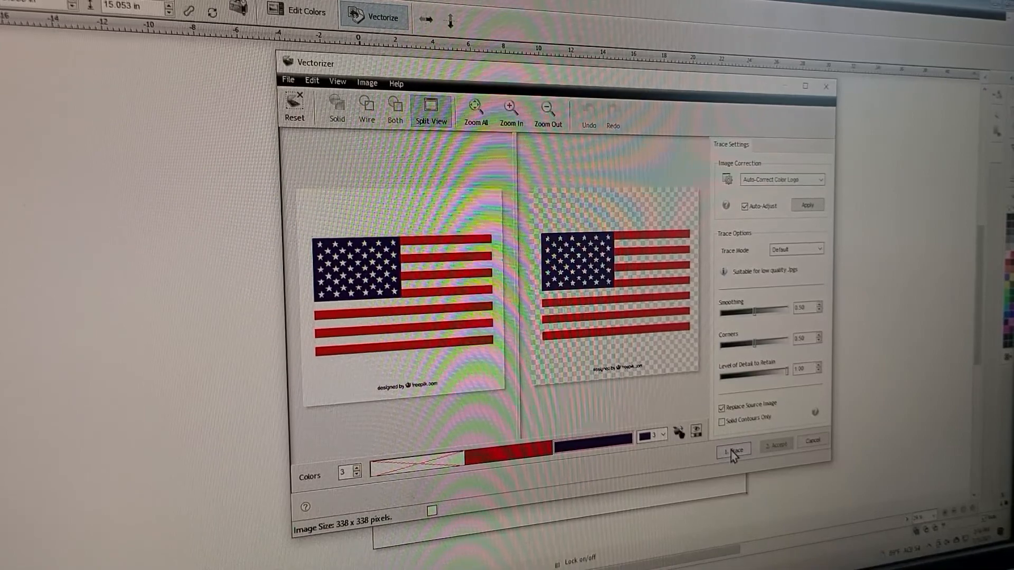
pyautogui.click(336, 110)
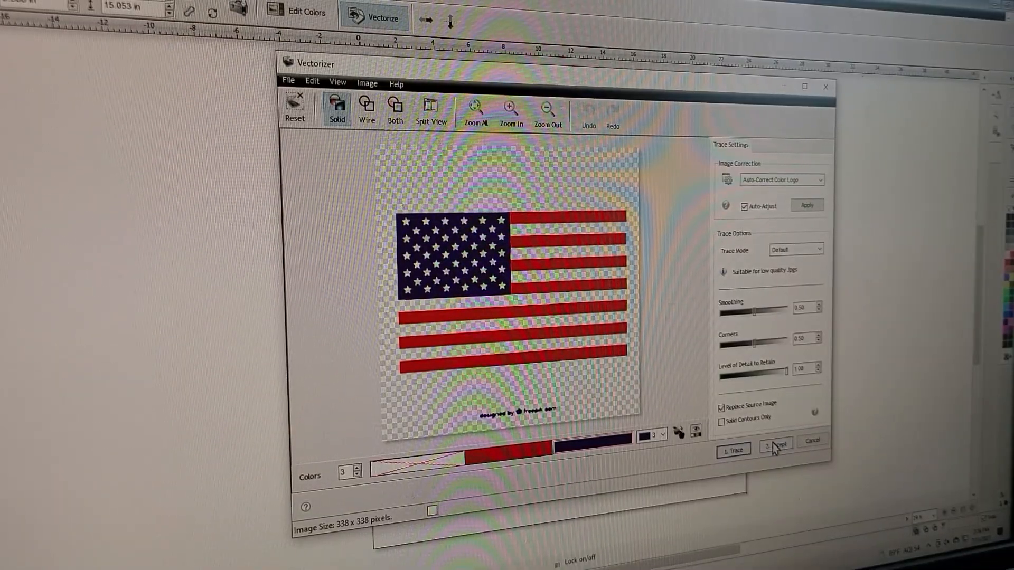
pyautogui.click(774, 444)
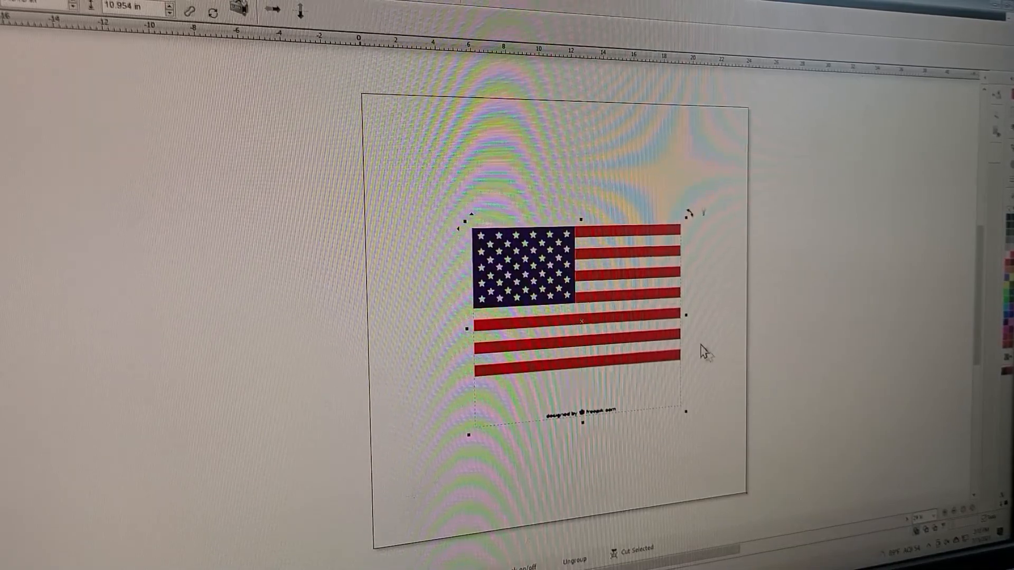
# Weld the selected flag's stars, stripes and field into one shape via Weld Selected.
pyautogui.rightClick(582, 307)
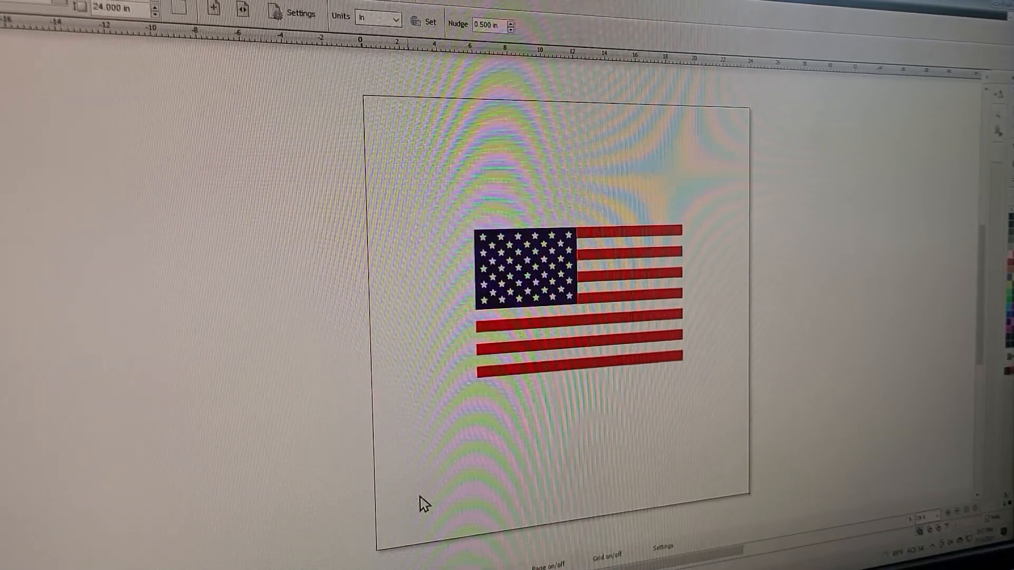
pyautogui.click(557, 301)
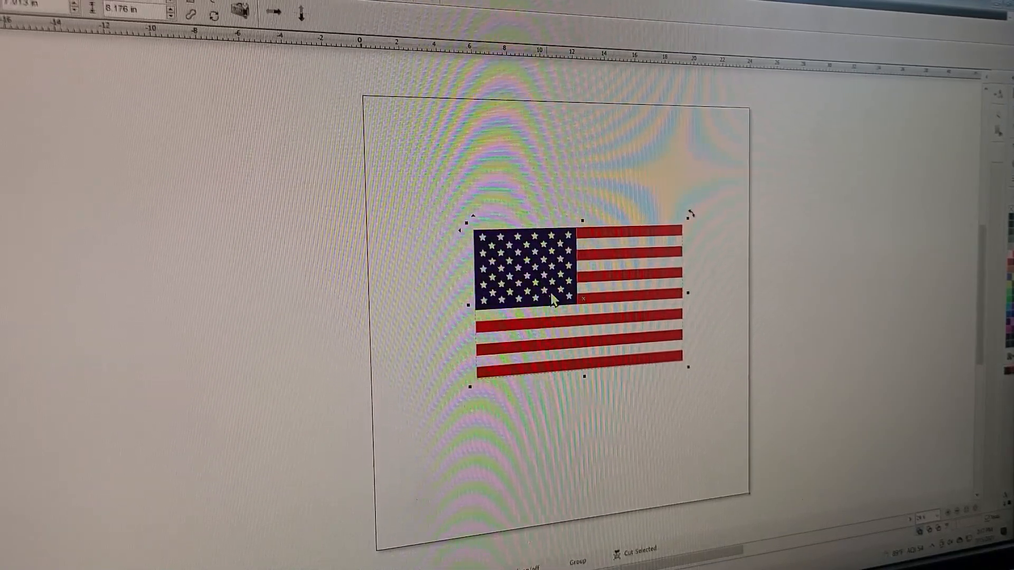
pyautogui.rightClick(573, 299)
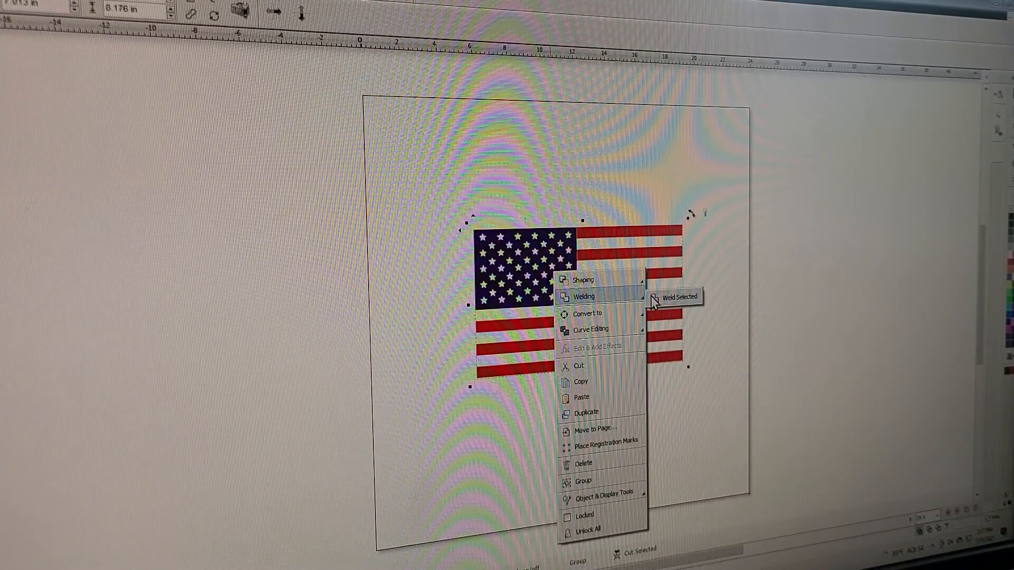
pyautogui.click(678, 296)
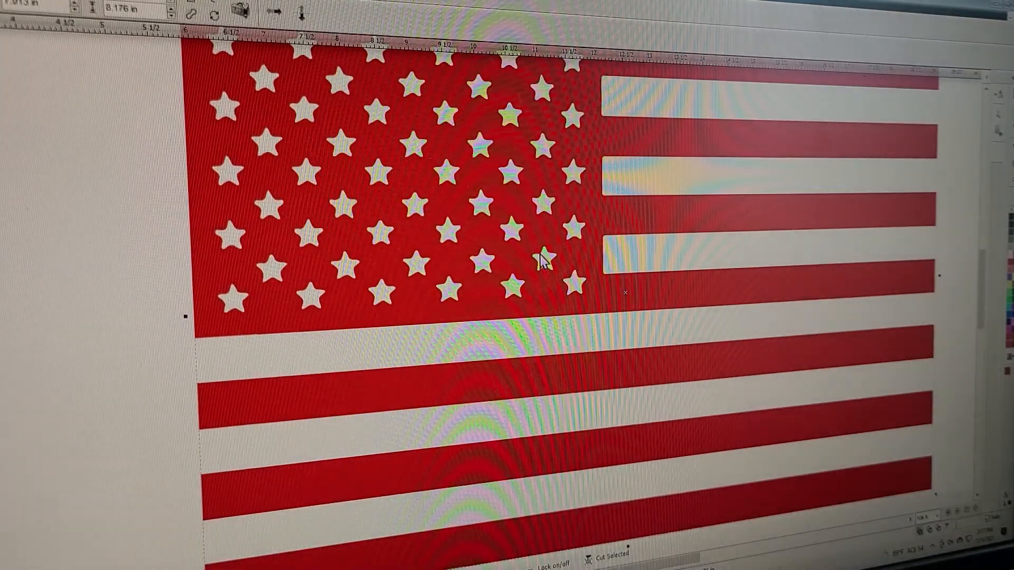
pyautogui.moveTo(527, 191)
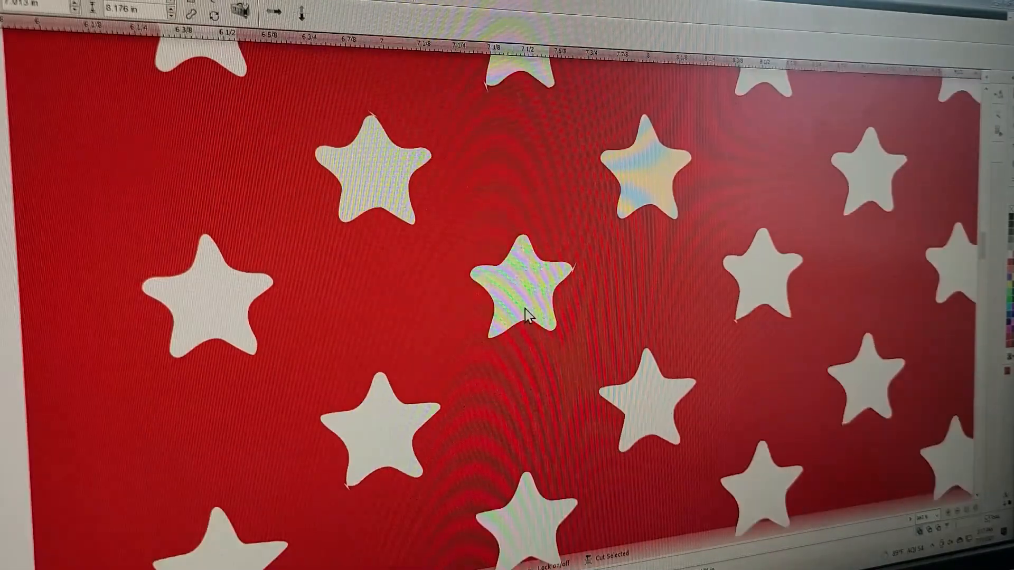
pyautogui.moveTo(601, 278)
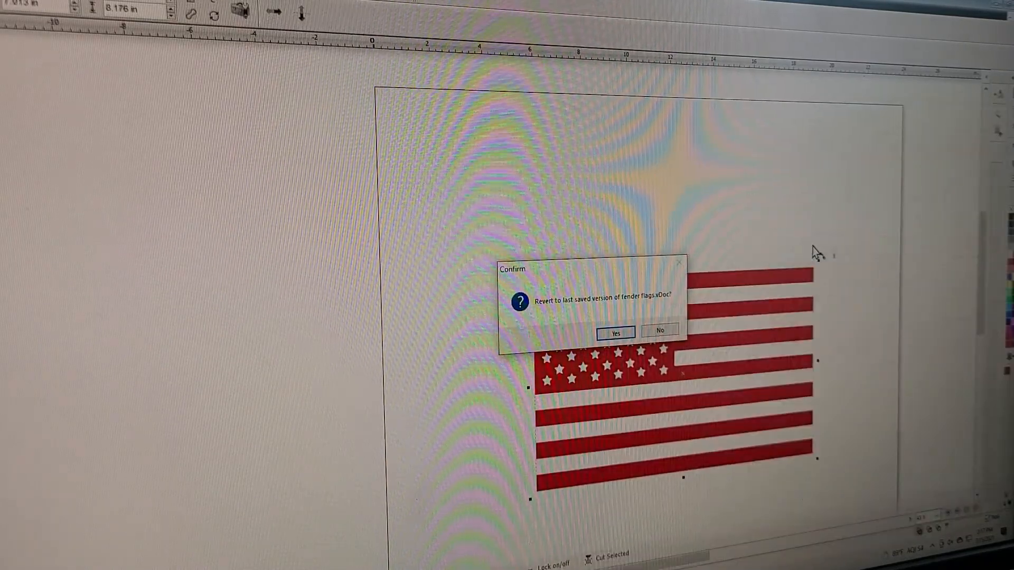
# Confirm reverting the fender flags document to its last saved AOT decal layout.
pyautogui.click(614, 332)
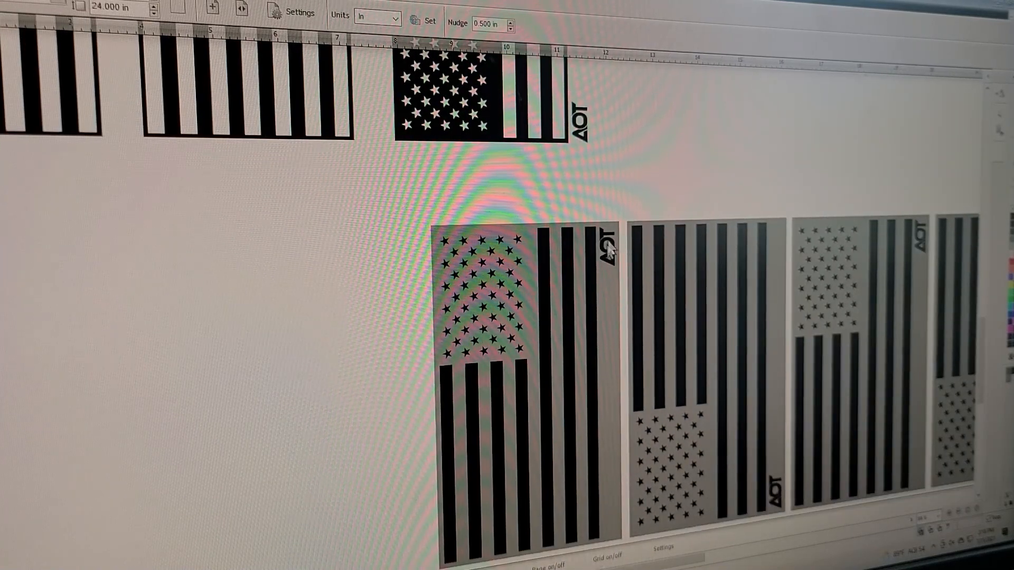
pyautogui.moveTo(821, 388)
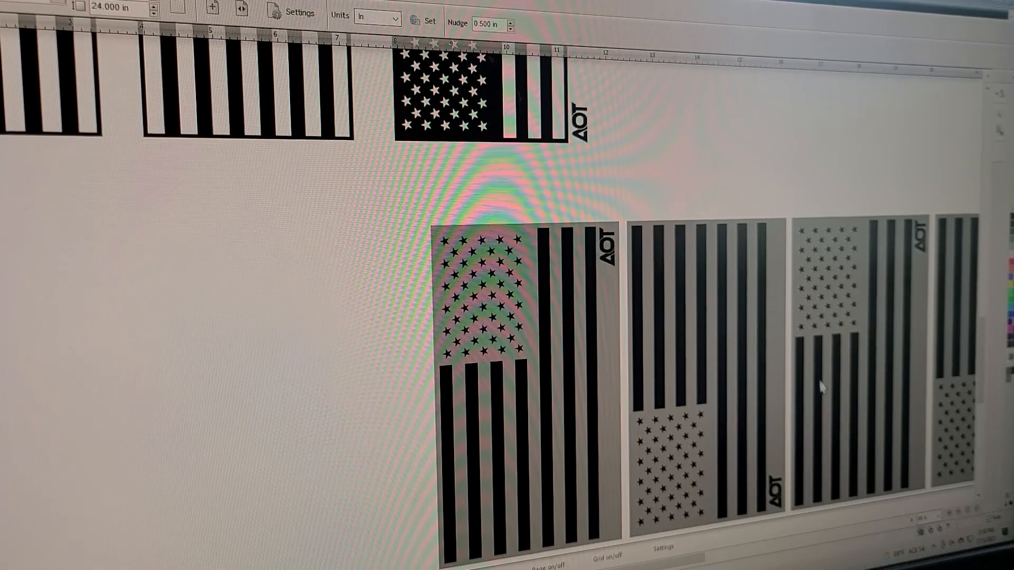
pyautogui.hscroll(3)
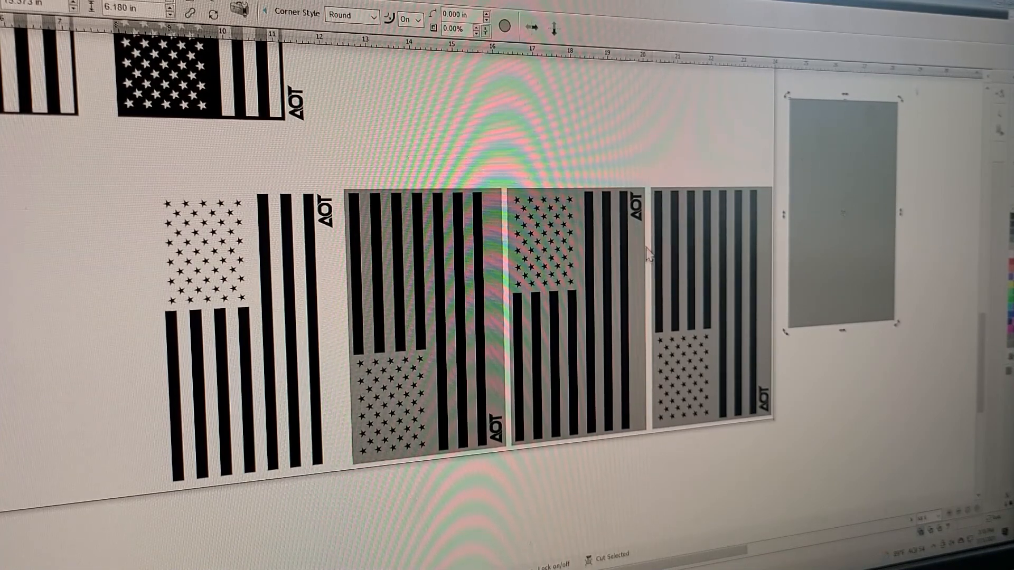
pyautogui.moveTo(759, 174)
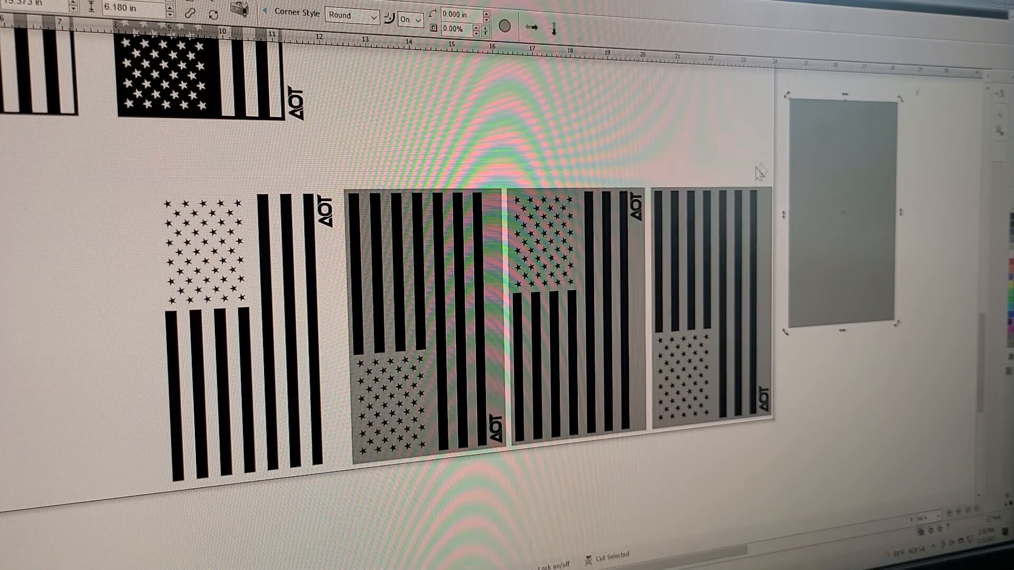
pyautogui.moveTo(133, 313)
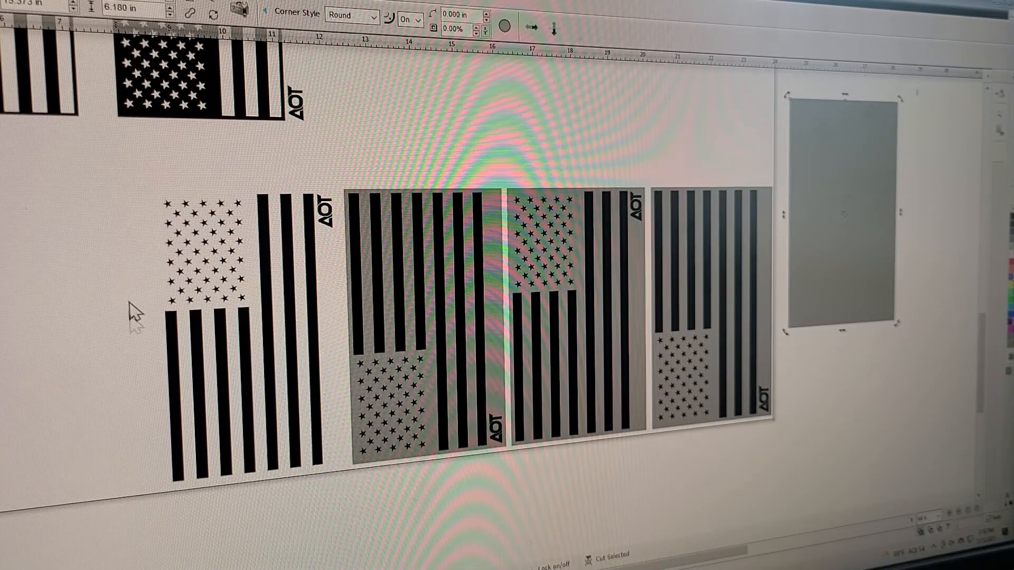
pyautogui.moveTo(378, 177)
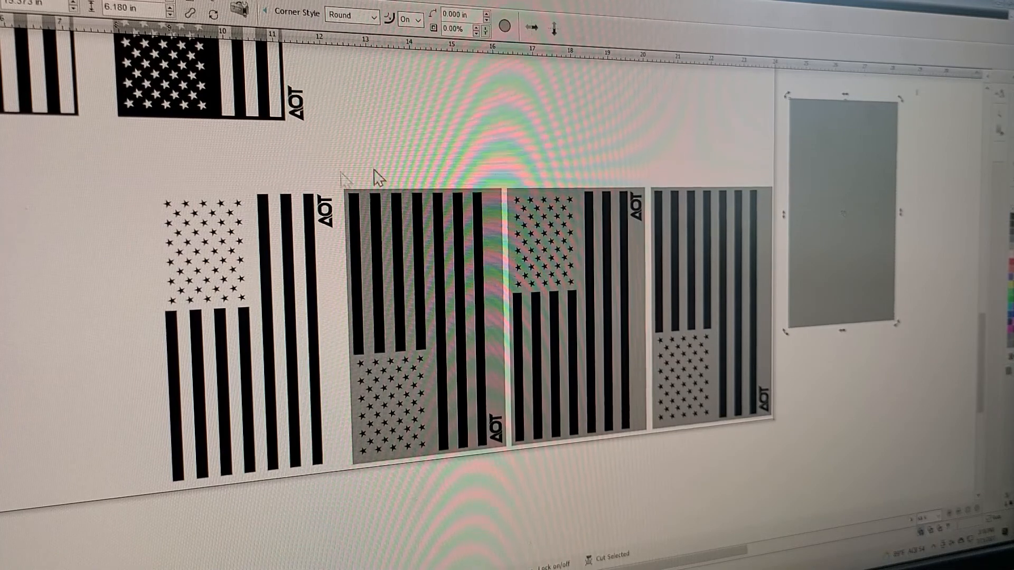
pyautogui.moveTo(621, 252)
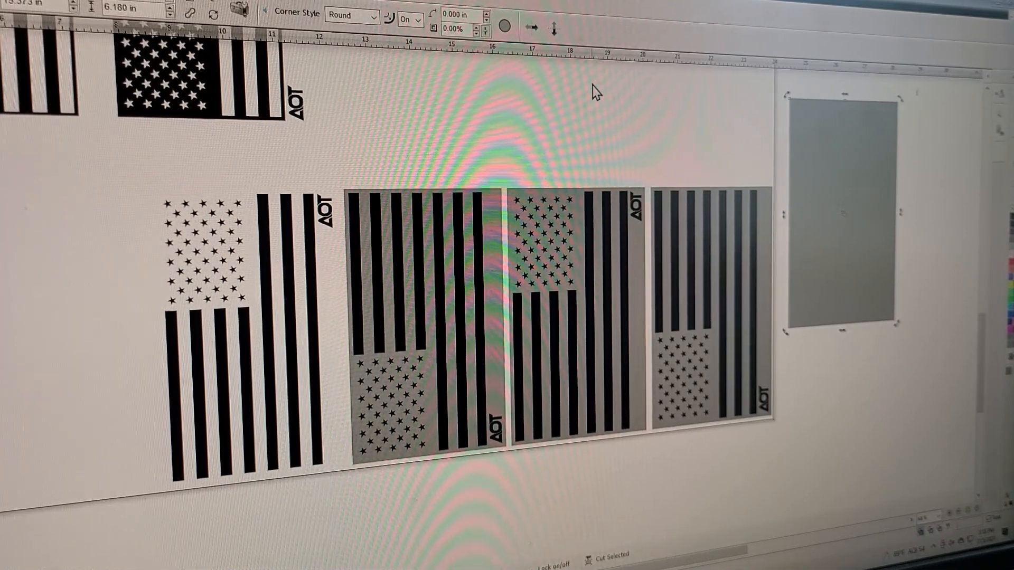
pyautogui.moveTo(668, 174)
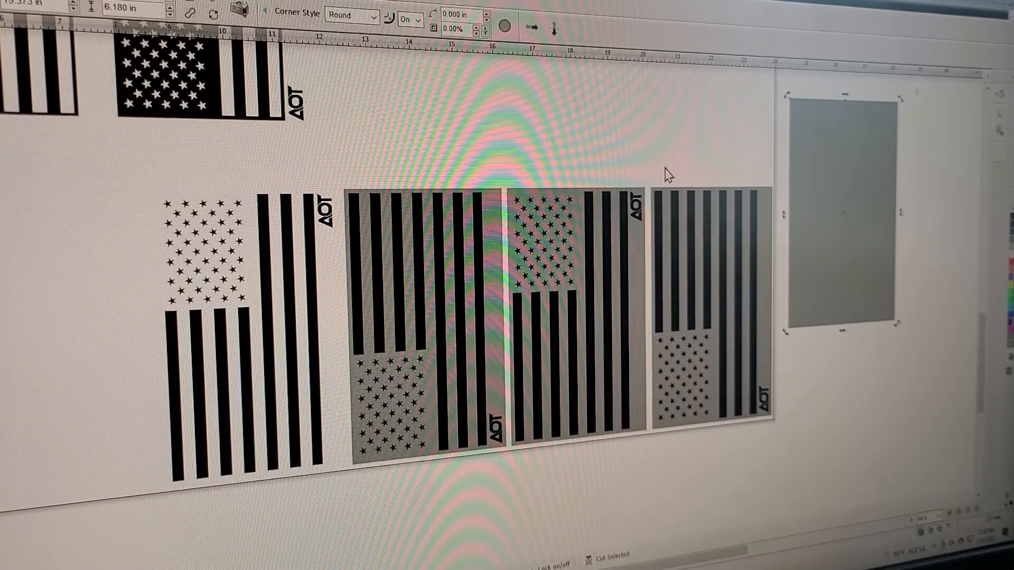
pyautogui.moveTo(742, 426)
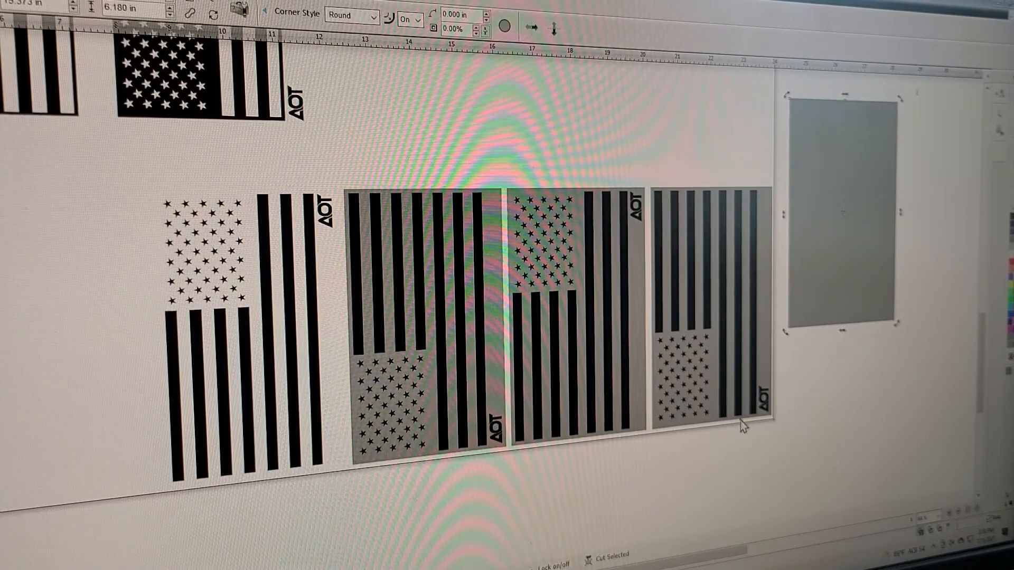
pyautogui.moveTo(667, 204)
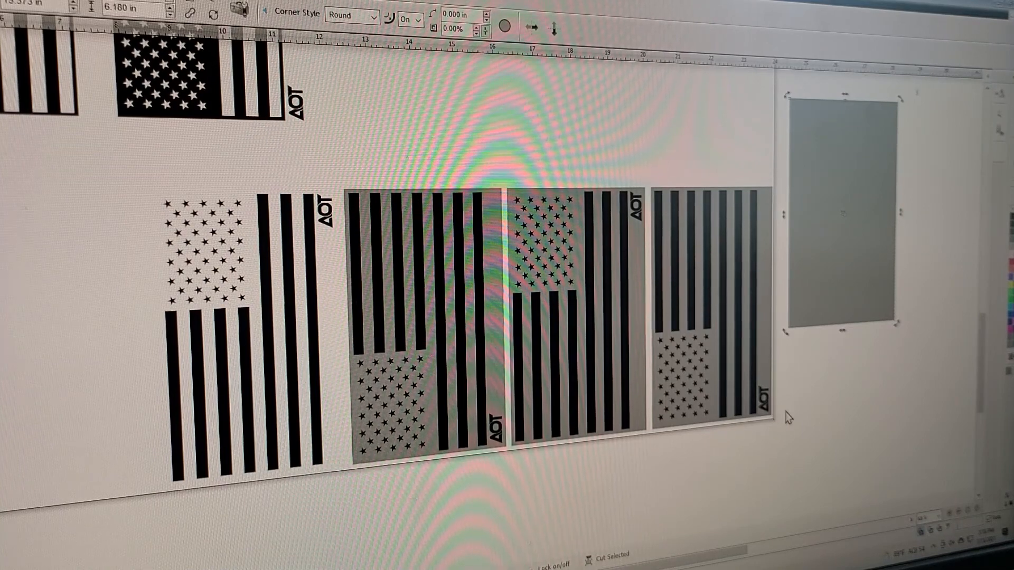
pyautogui.moveTo(666, 323)
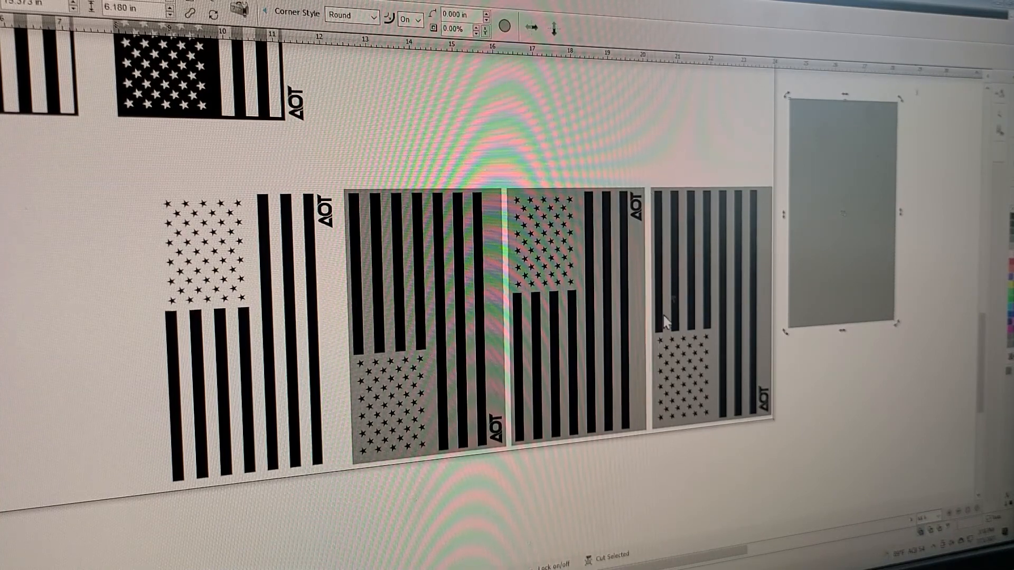
pyautogui.moveTo(663, 342)
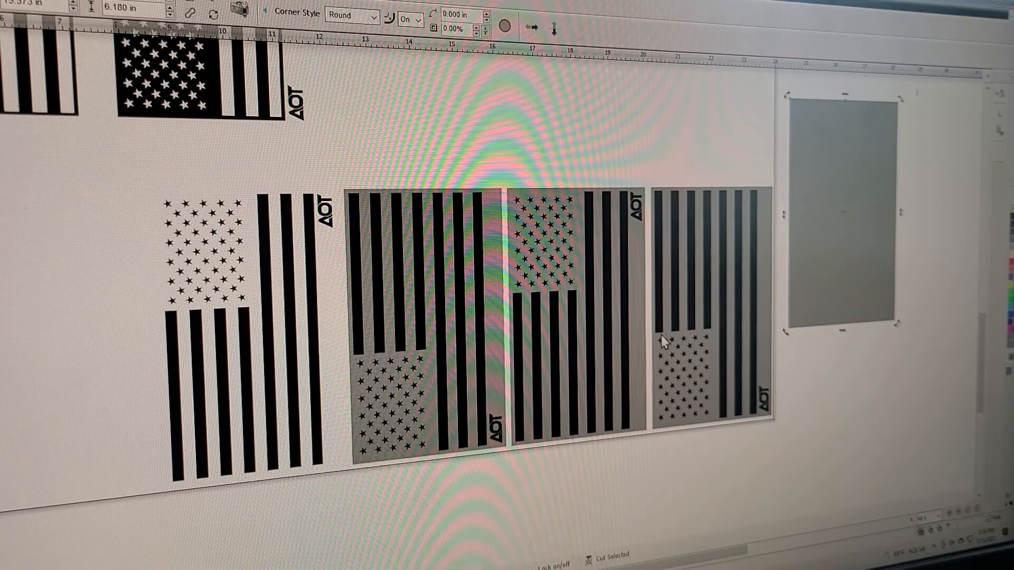
pyautogui.moveTo(673, 192)
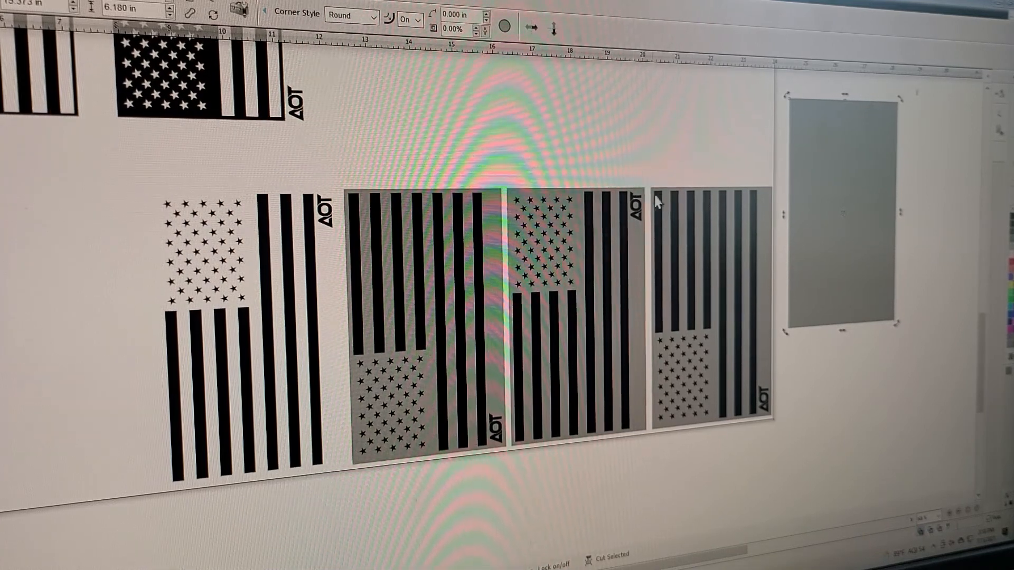
pyautogui.moveTo(779, 174)
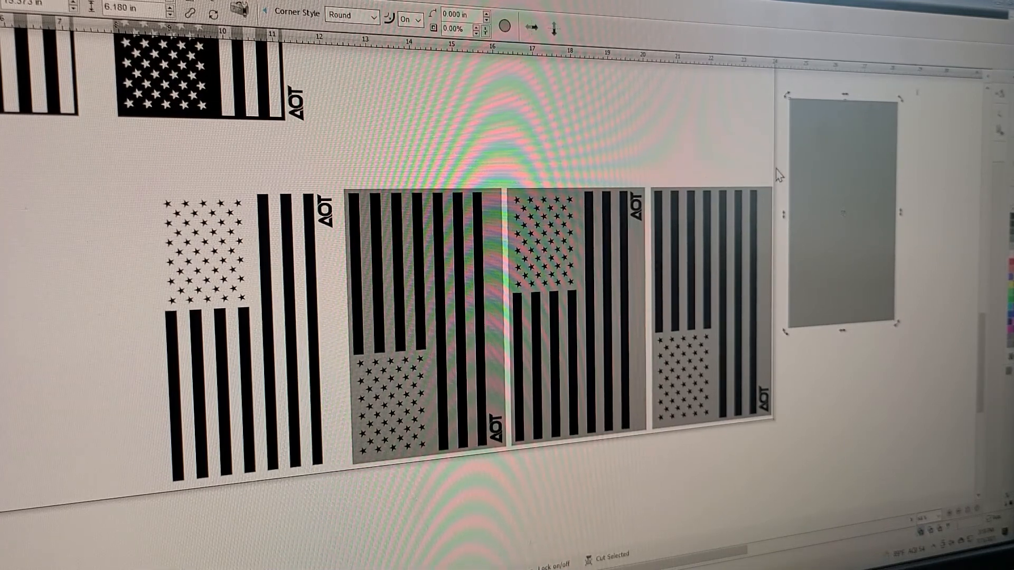
pyautogui.moveTo(640, 162)
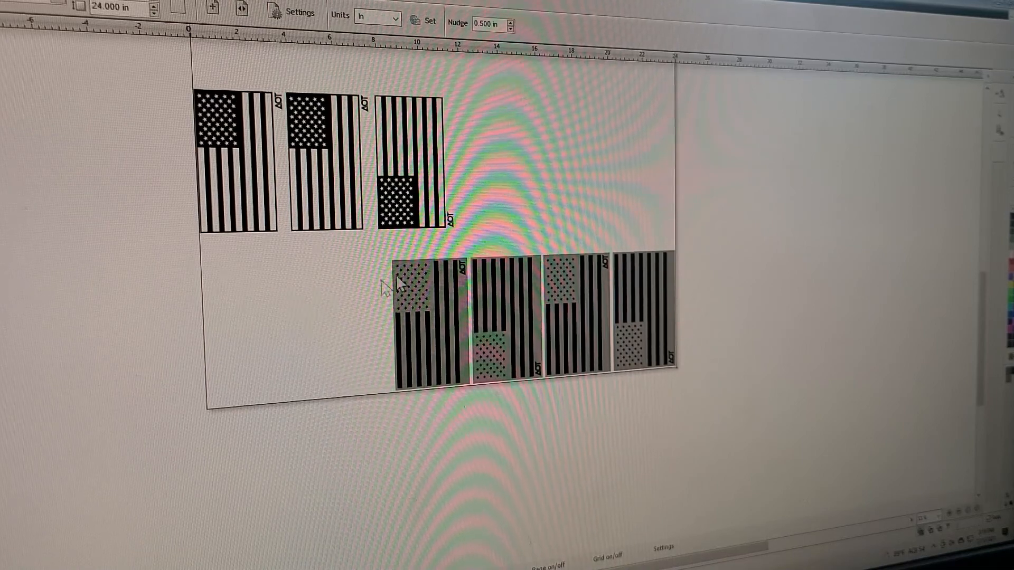
# Select the row of five boxed AOT flags on the sheet.
pyautogui.click(426, 323)
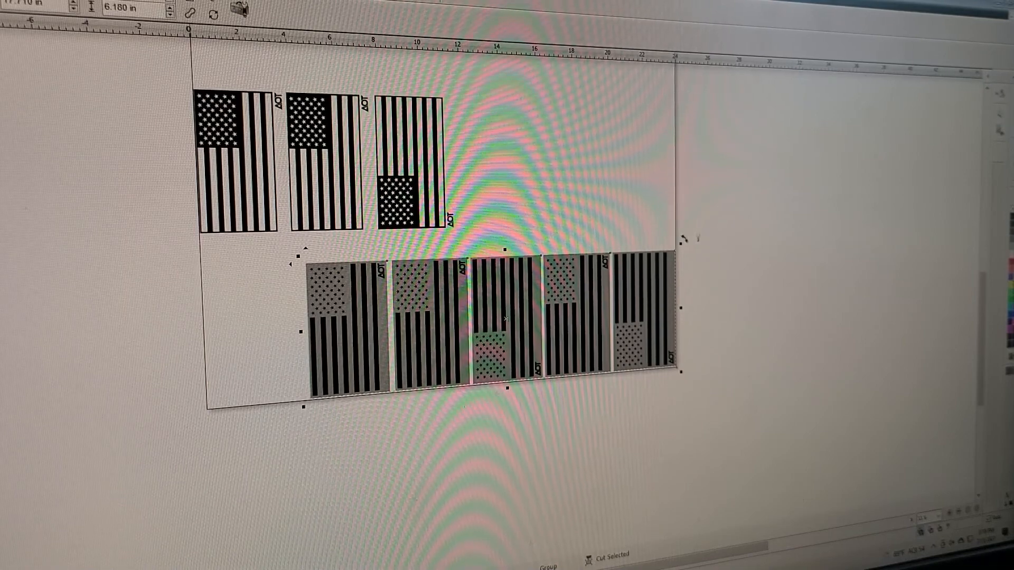
pyautogui.moveTo(88, 9)
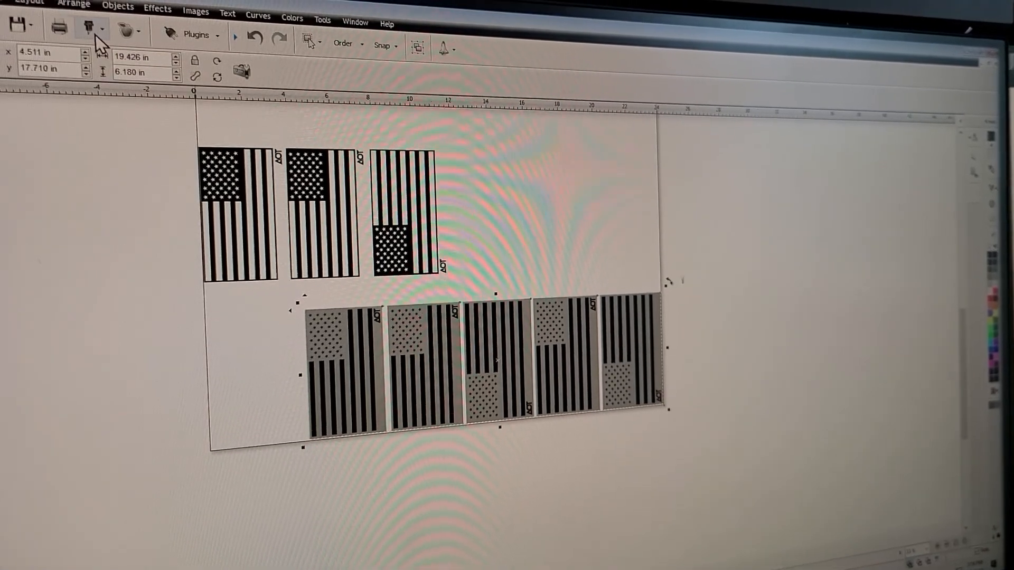
# Send the flag row to the cutter, opening the fender flags job for the USCutter MH-871.
pyautogui.click(89, 29)
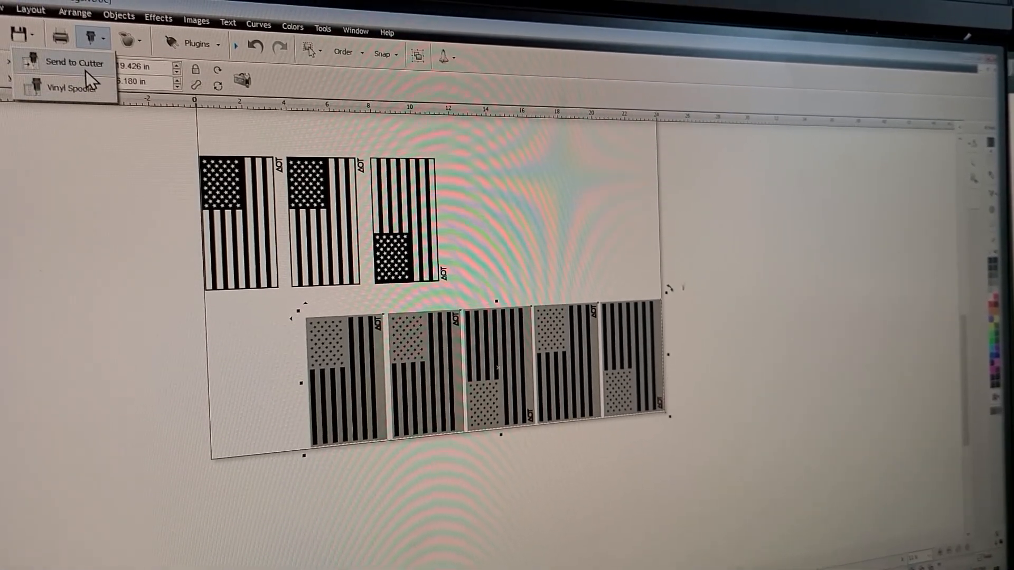
pyautogui.click(74, 62)
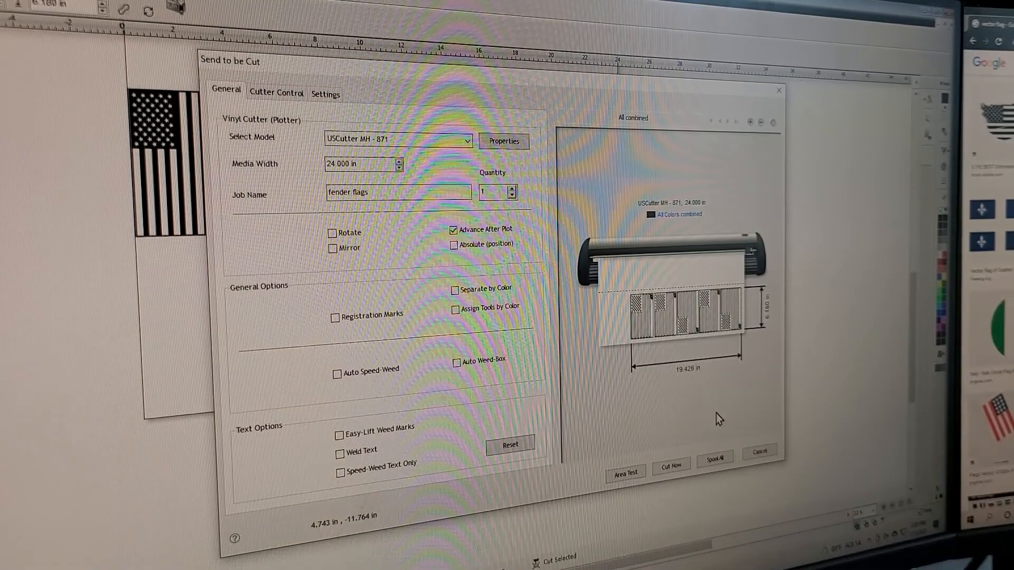
pyautogui.moveTo(688, 448)
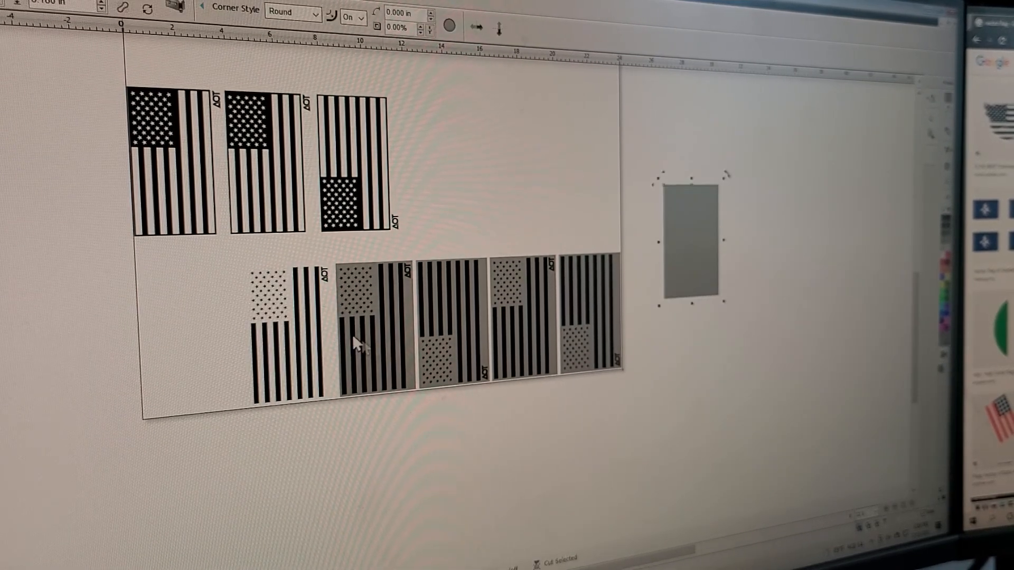
pyautogui.moveTo(259, 298)
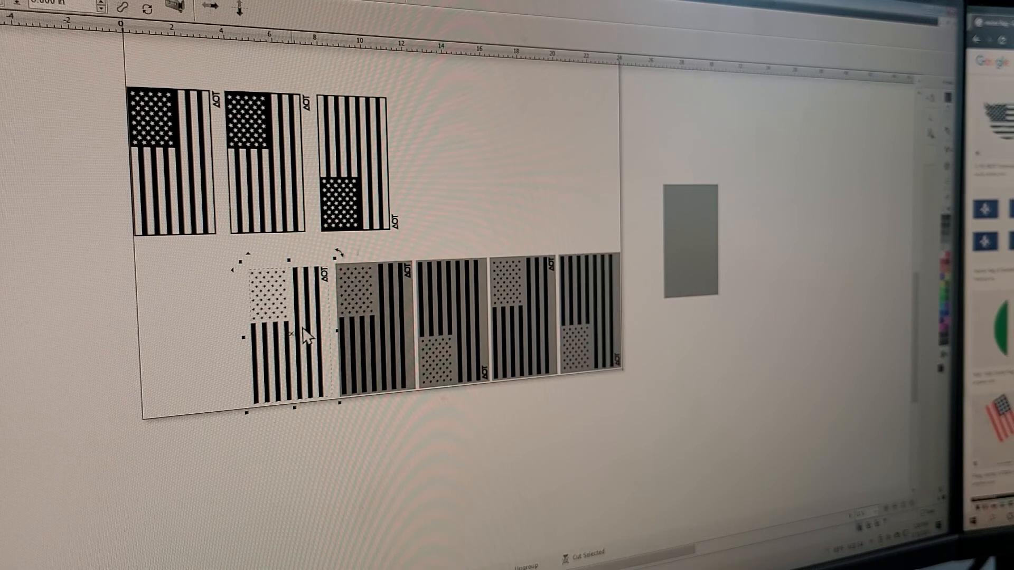
# Align the first lower flag and its grey weed box on their centres horizontally and vertically.
pyautogui.rightClick(305, 335)
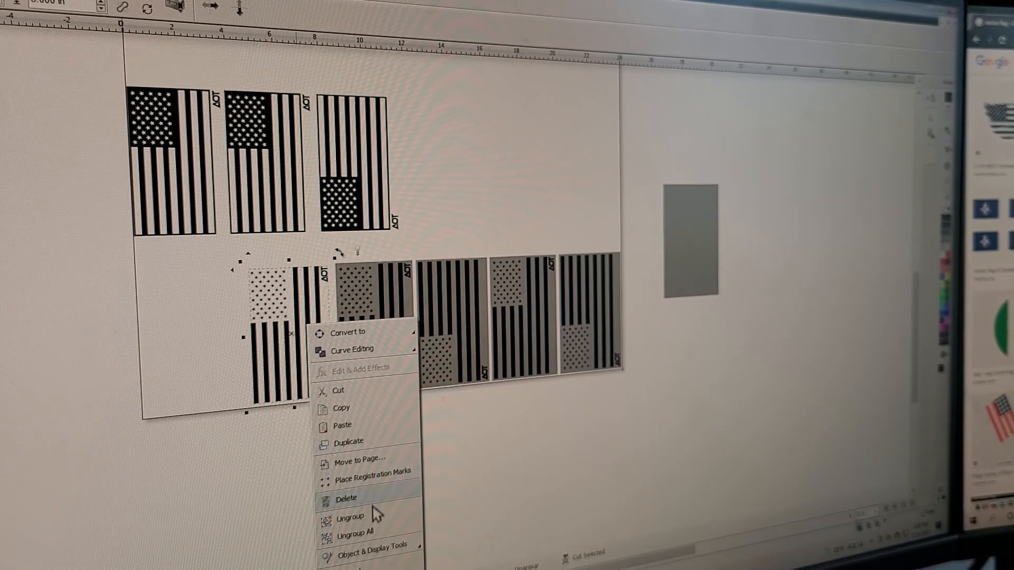
pyautogui.click(351, 518)
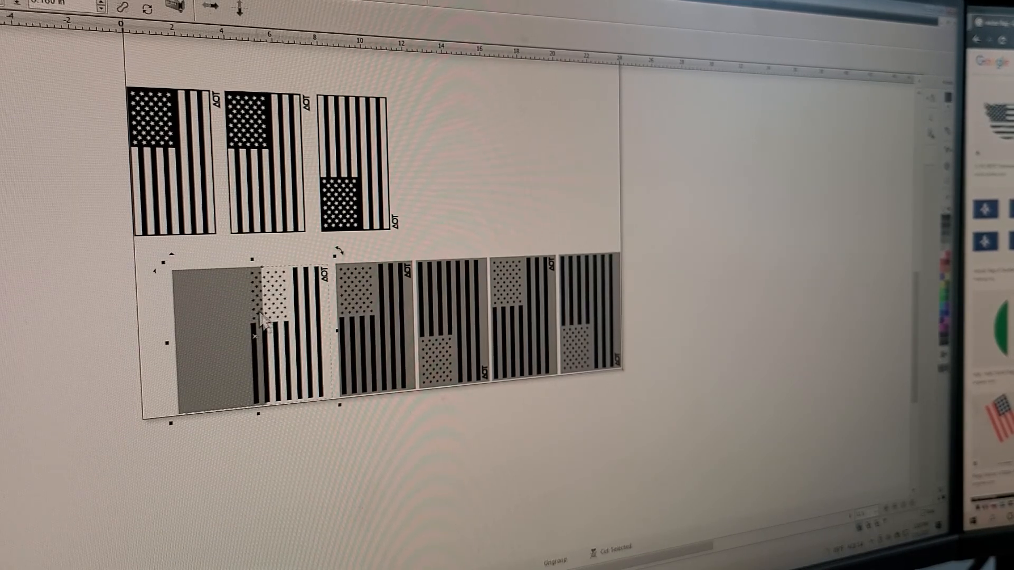
pyautogui.rightClick(259, 317)
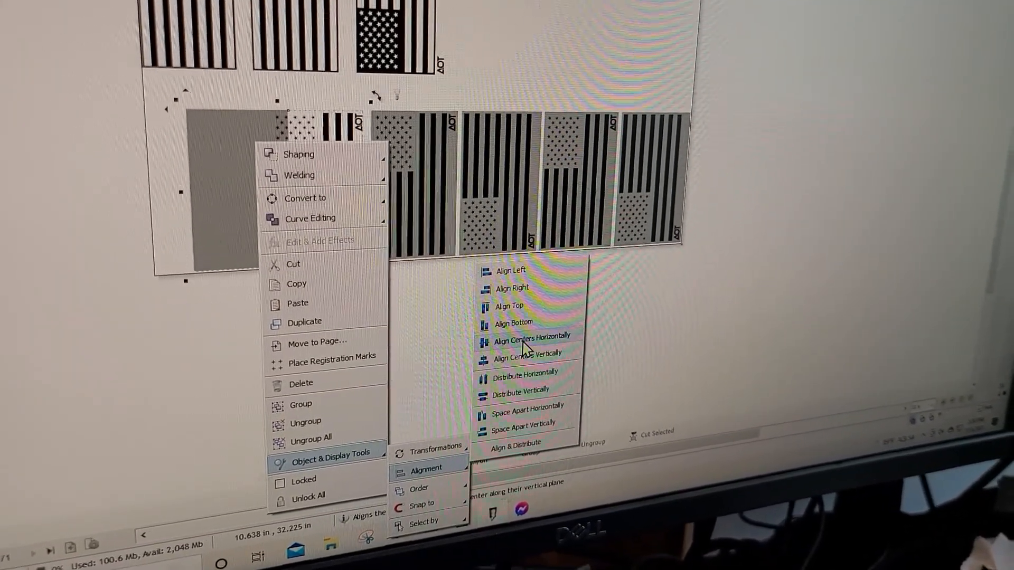
pyautogui.moveTo(527, 354)
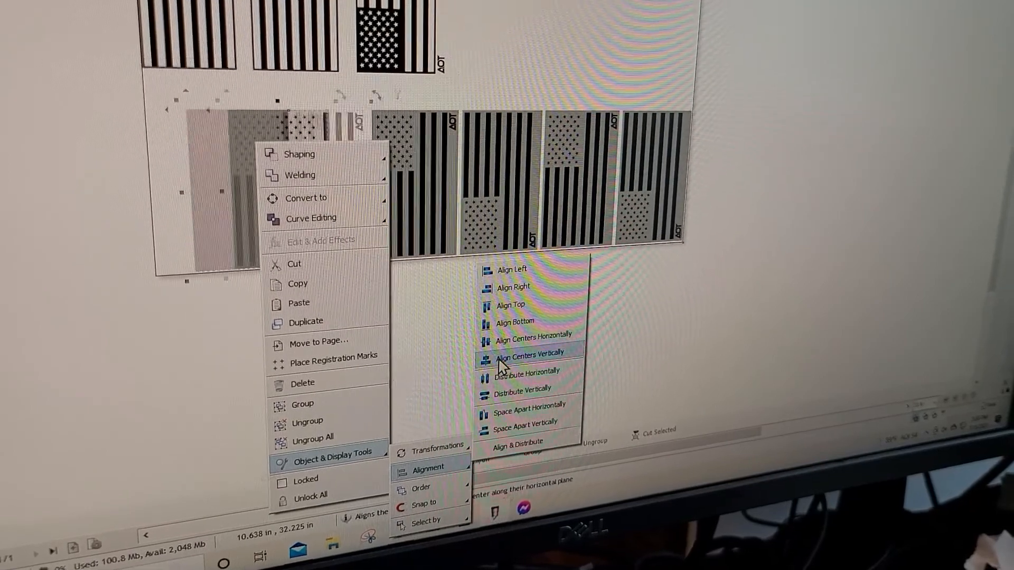
pyautogui.click(527, 356)
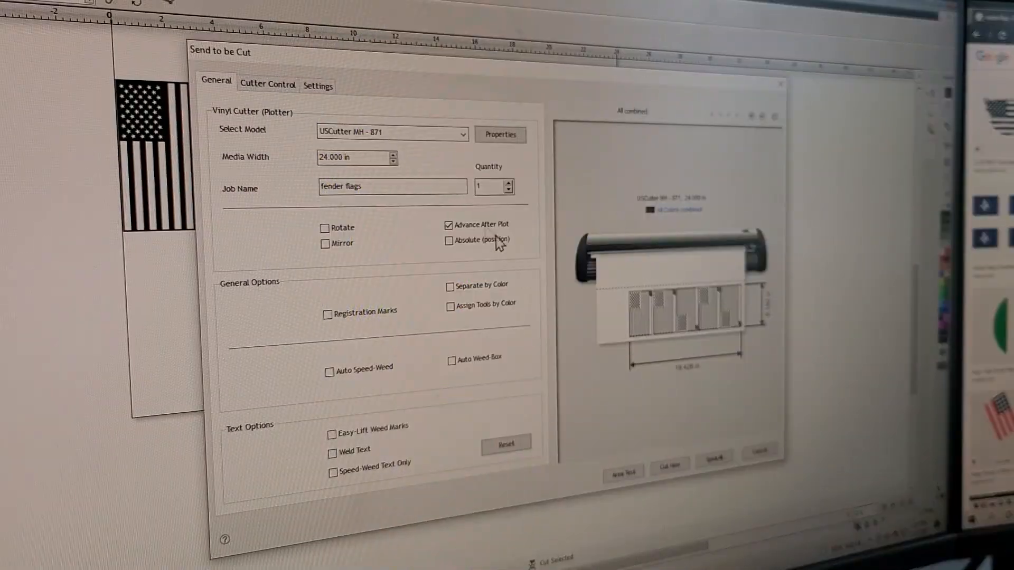
pyautogui.moveTo(466, 268)
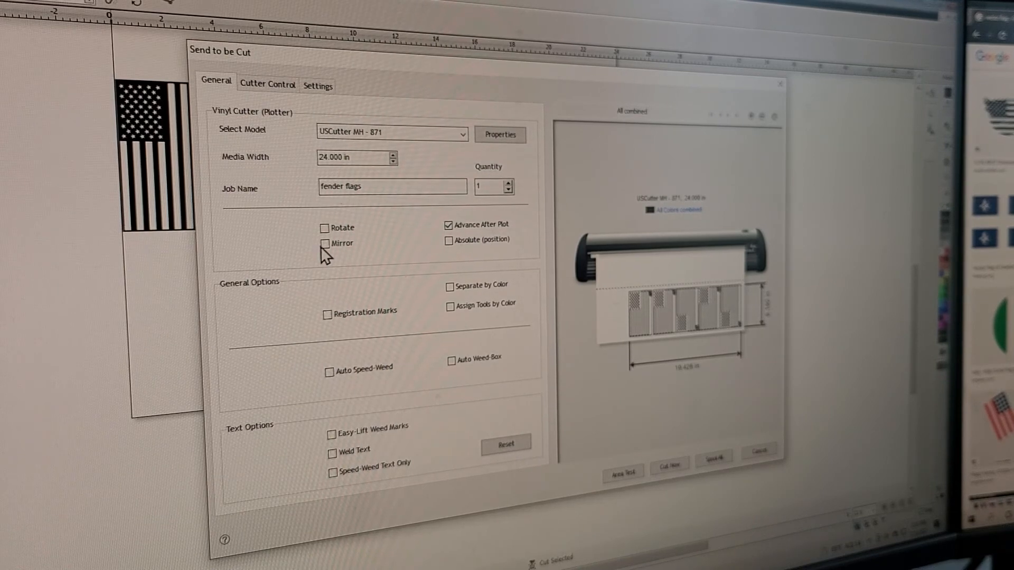
pyautogui.moveTo(325, 242)
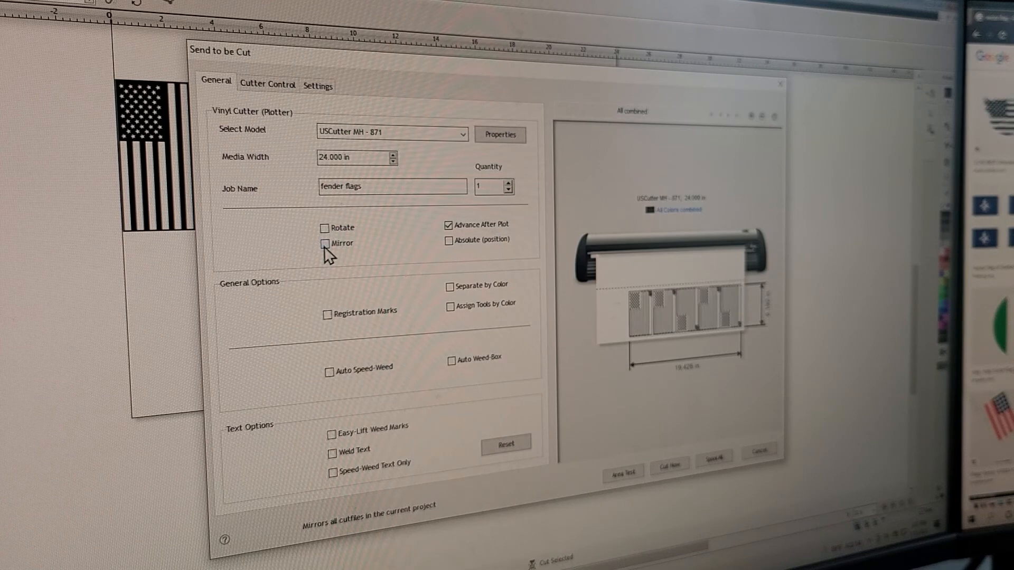
pyautogui.moveTo(421, 264)
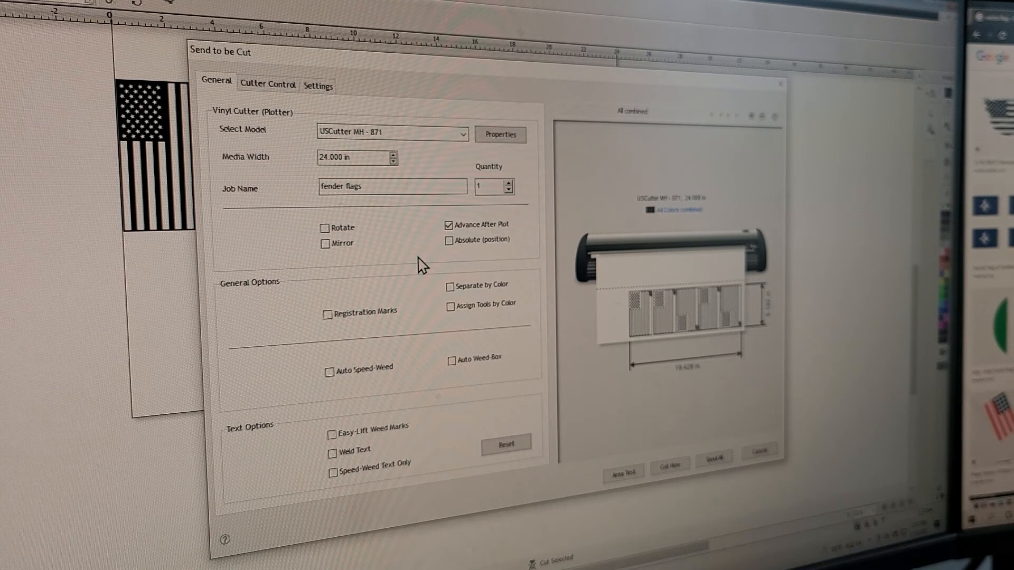
pyautogui.moveTo(446, 258)
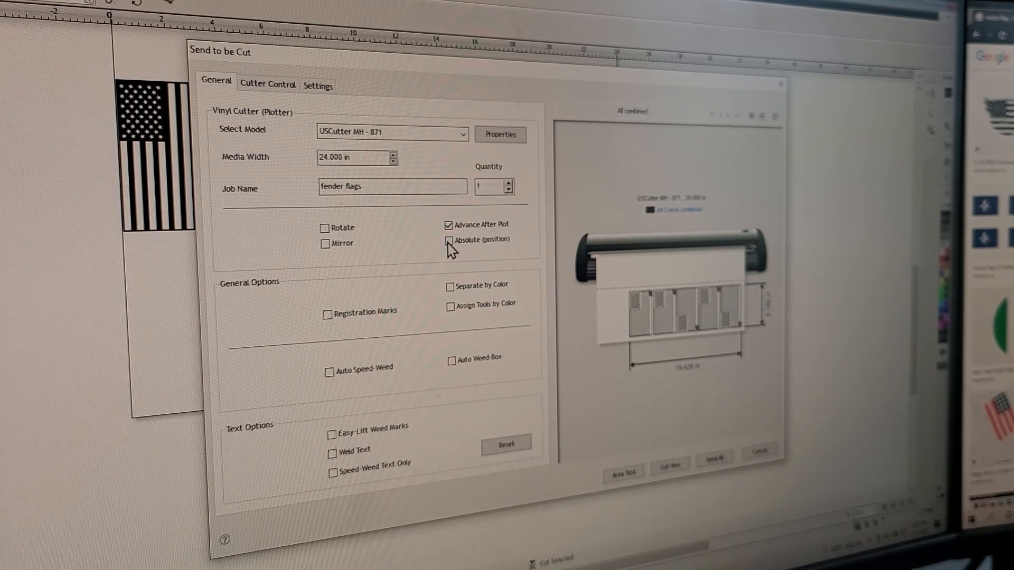
pyautogui.click(448, 240)
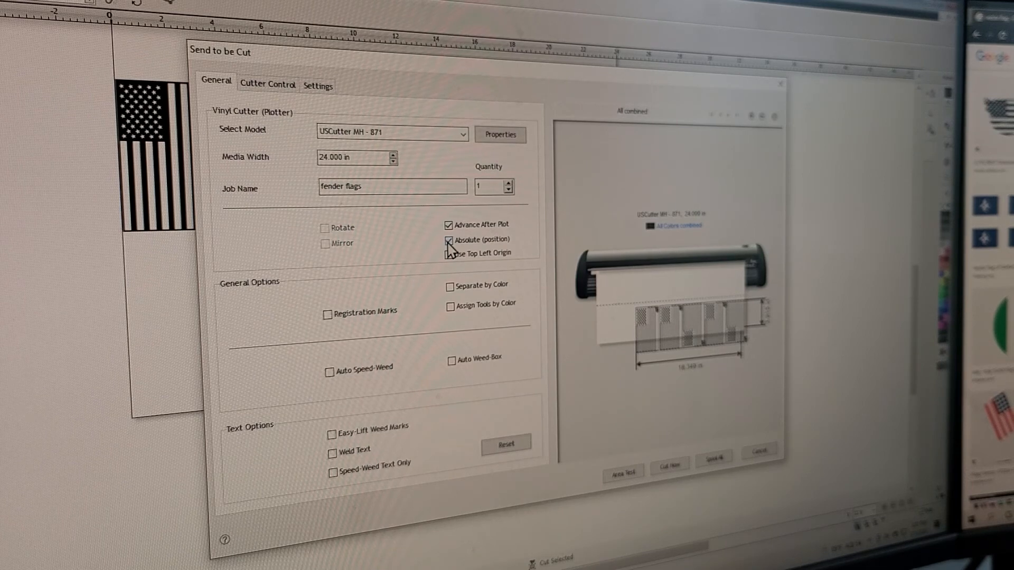
pyautogui.moveTo(430, 301)
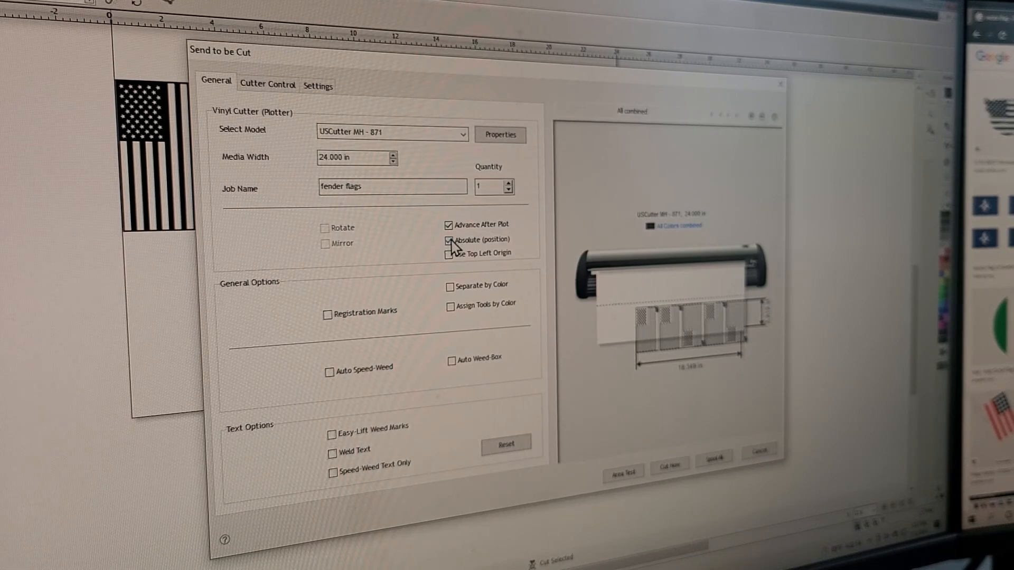
pyautogui.click(449, 240)
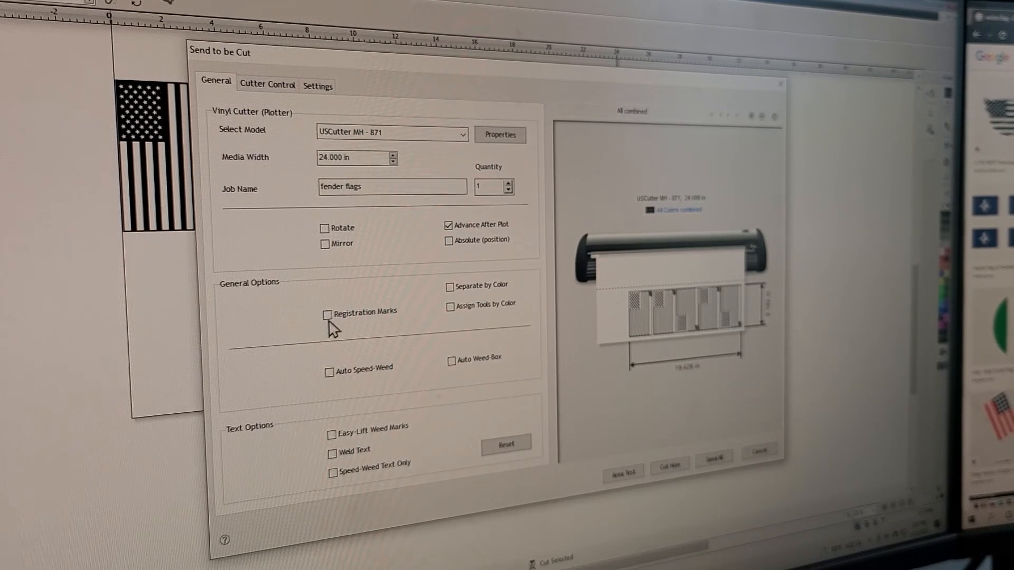
pyautogui.moveTo(328, 314)
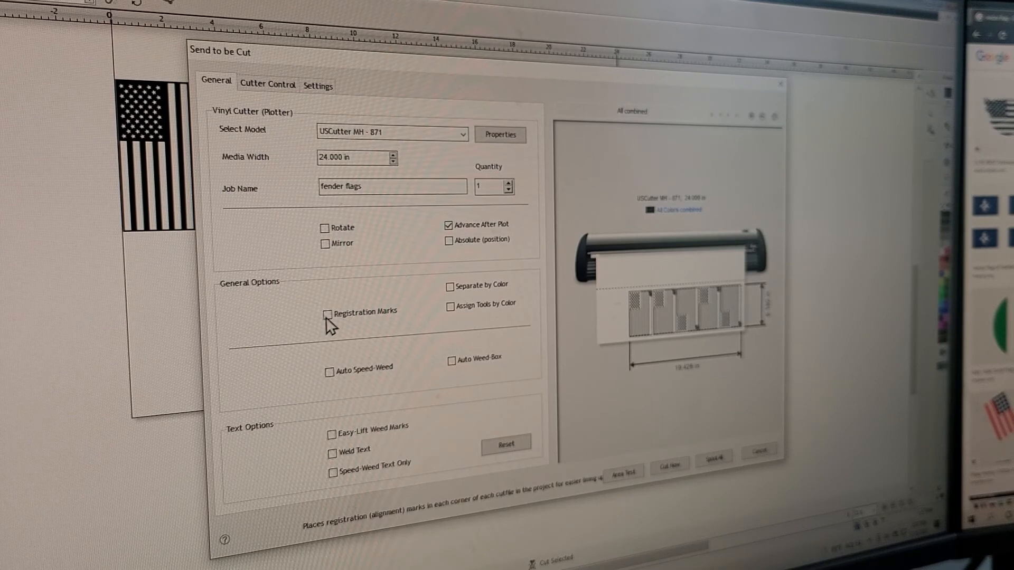
pyautogui.moveTo(329, 313)
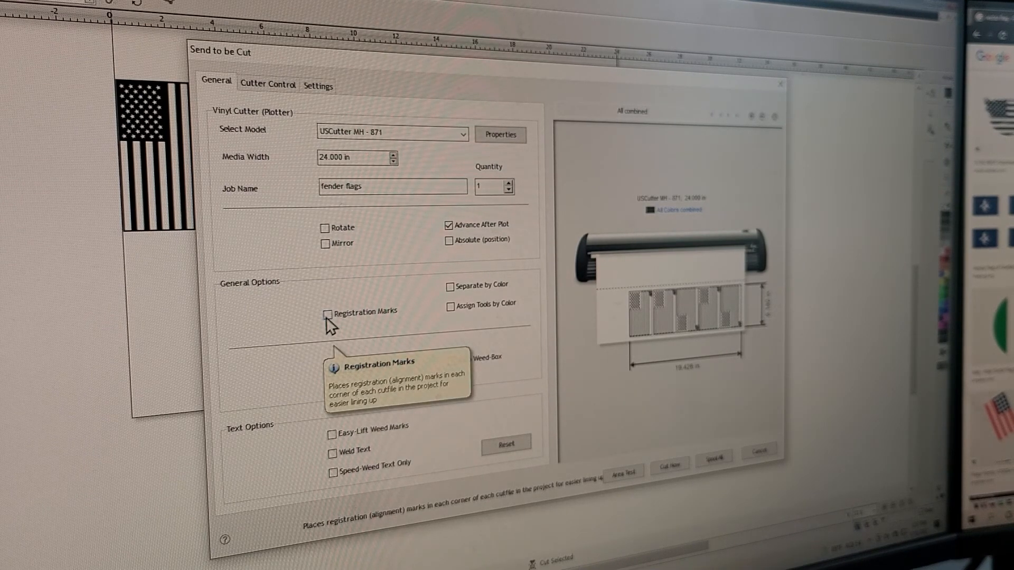
pyautogui.click(450, 286)
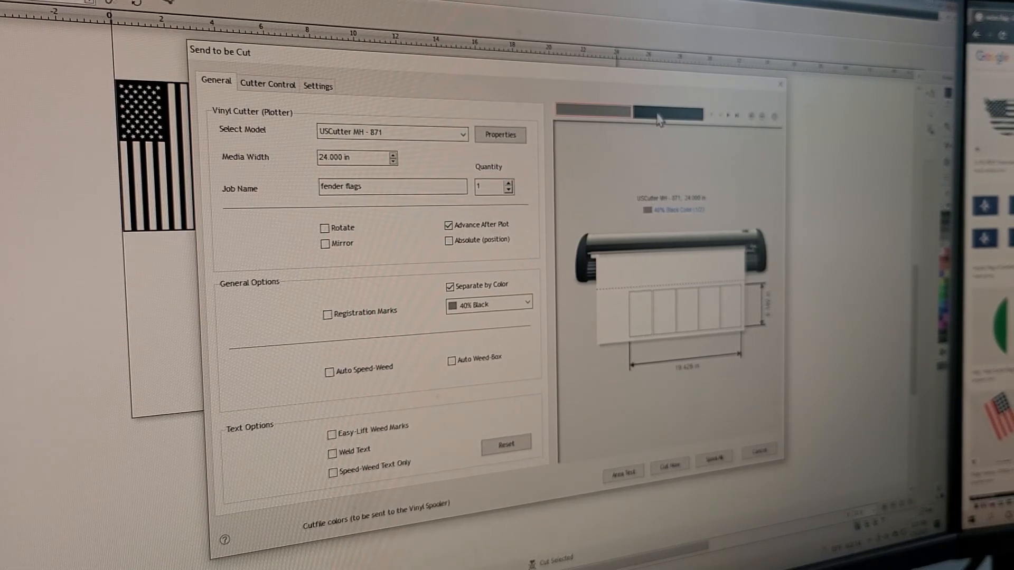
pyautogui.click(488, 304)
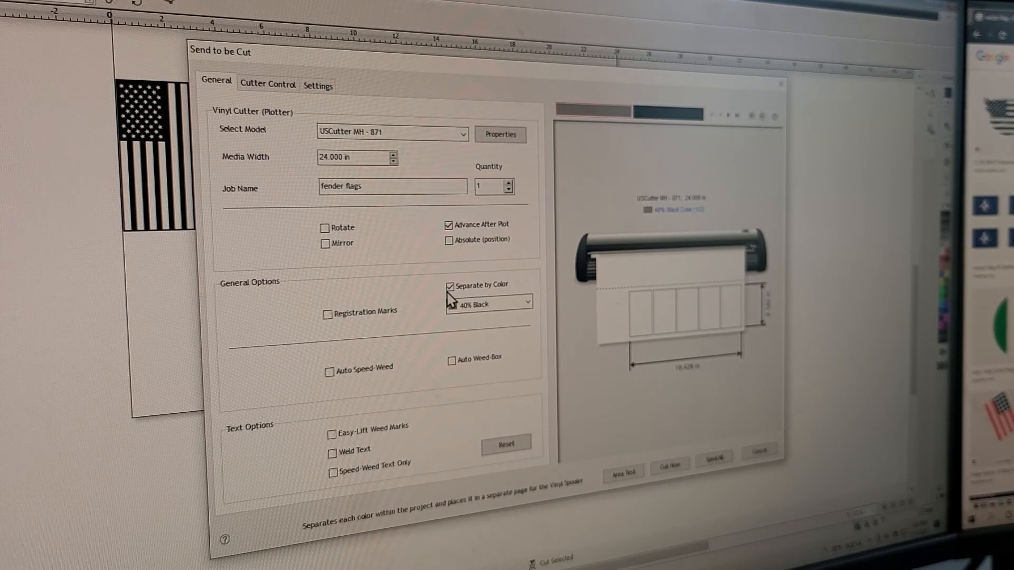
pyautogui.click(450, 286)
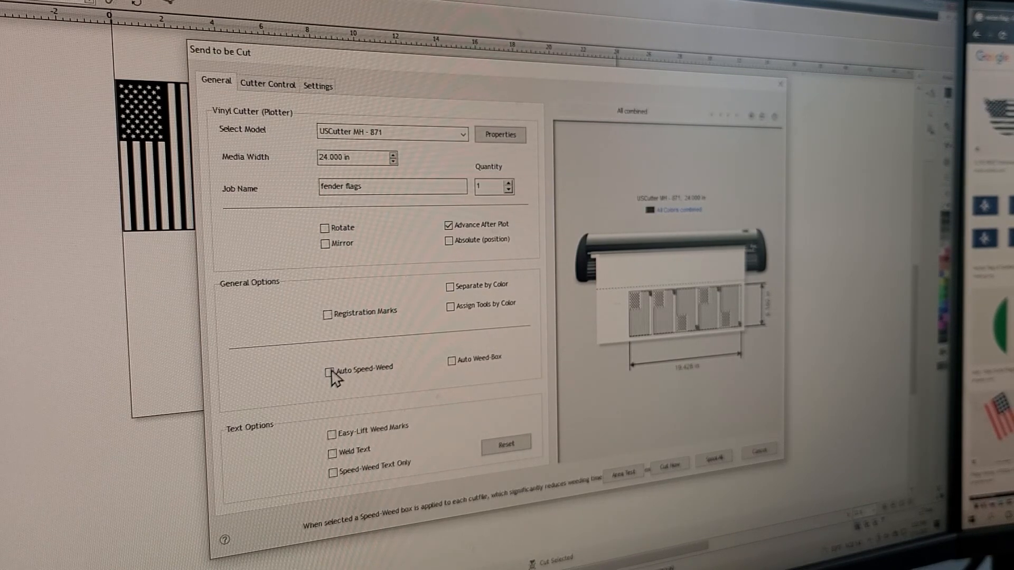
pyautogui.click(328, 368)
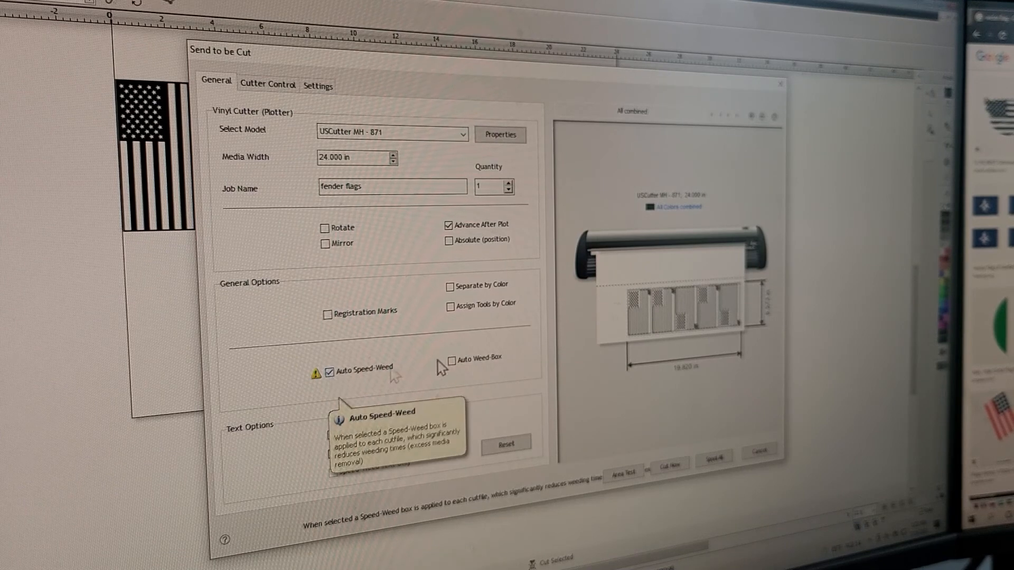
pyautogui.moveTo(617, 308)
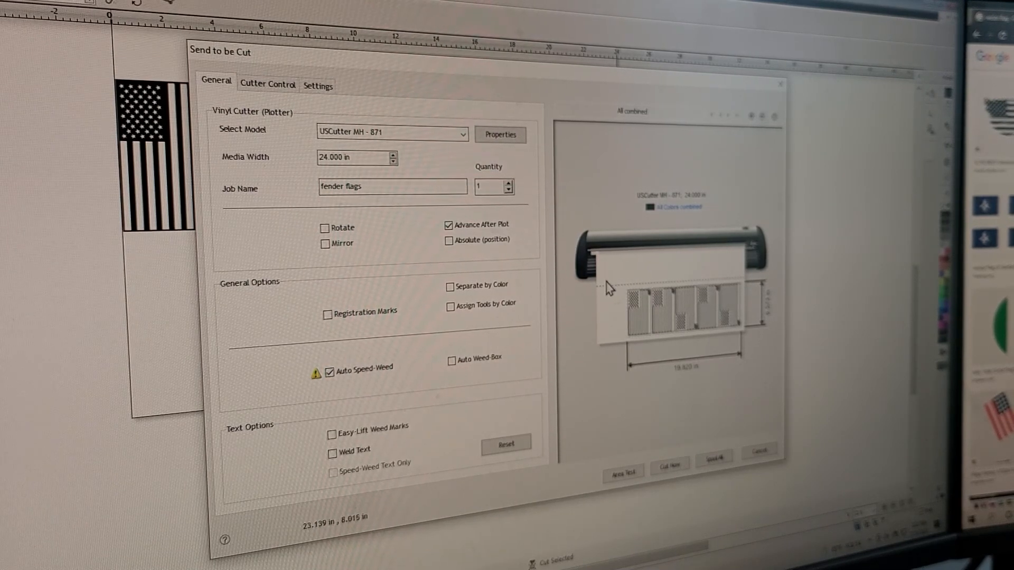
pyautogui.moveTo(750, 278)
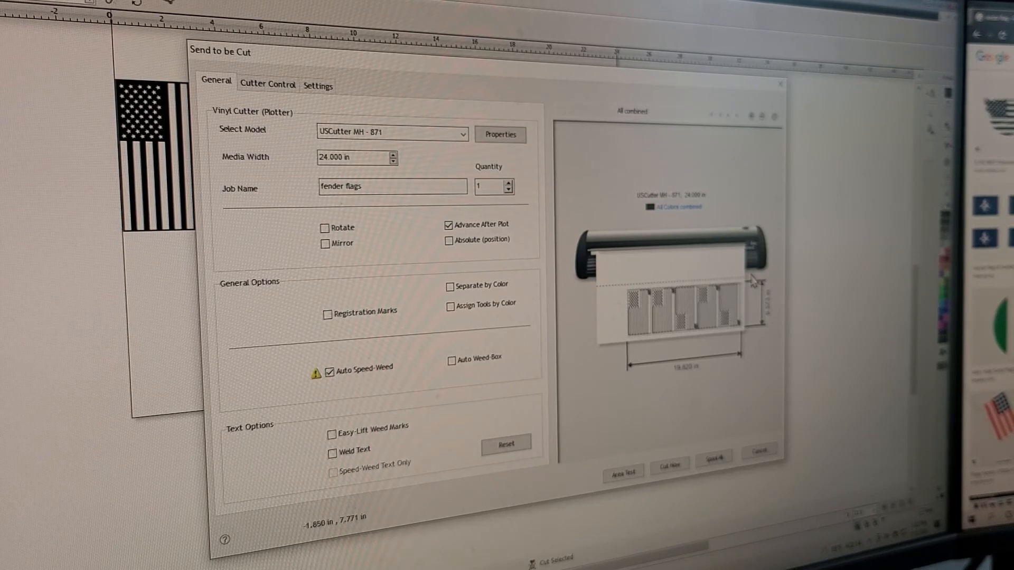
pyautogui.moveTo(705, 342)
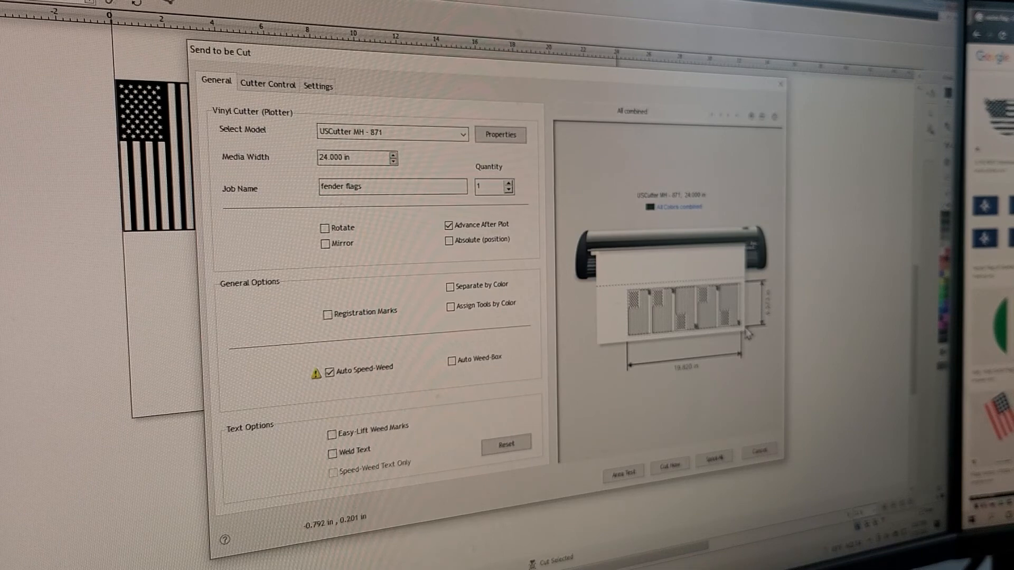
pyautogui.click(328, 368)
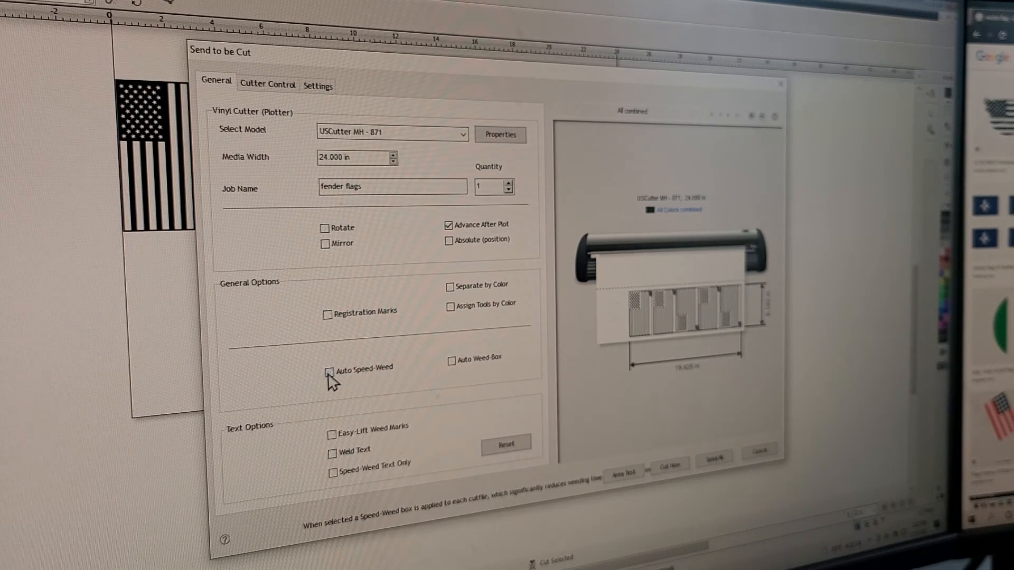
pyautogui.moveTo(433, 281)
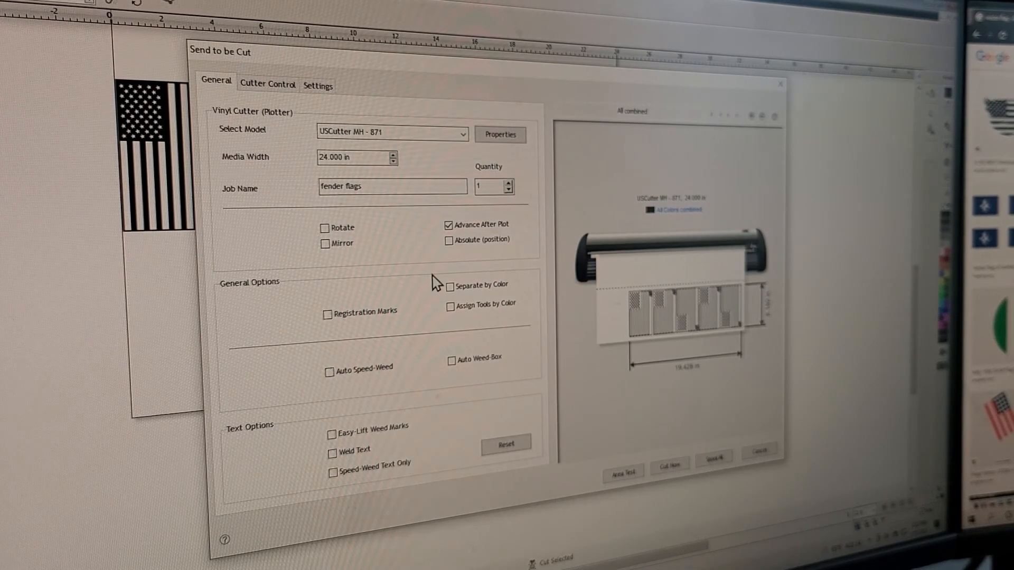